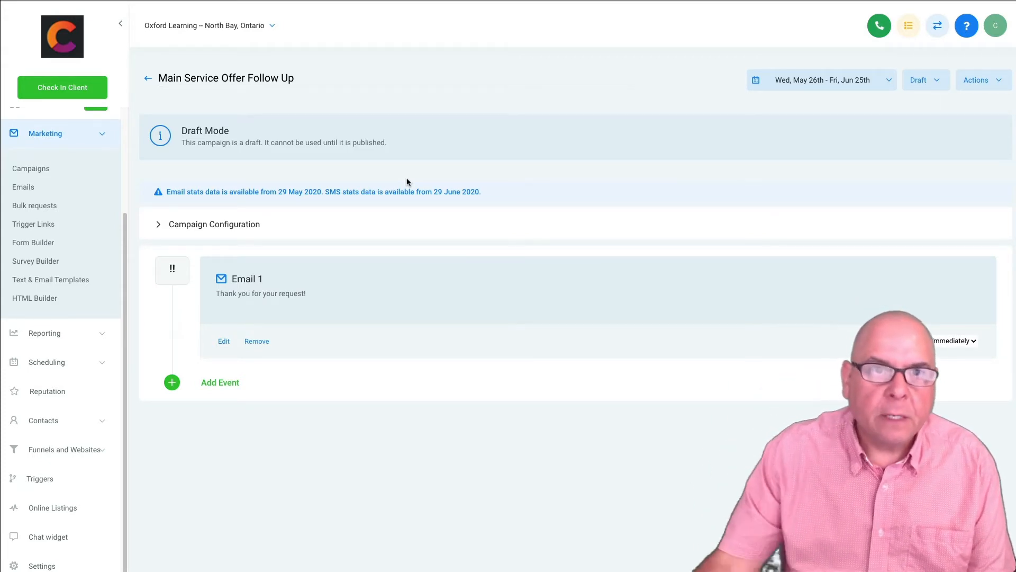
mouse_move(99, 412)
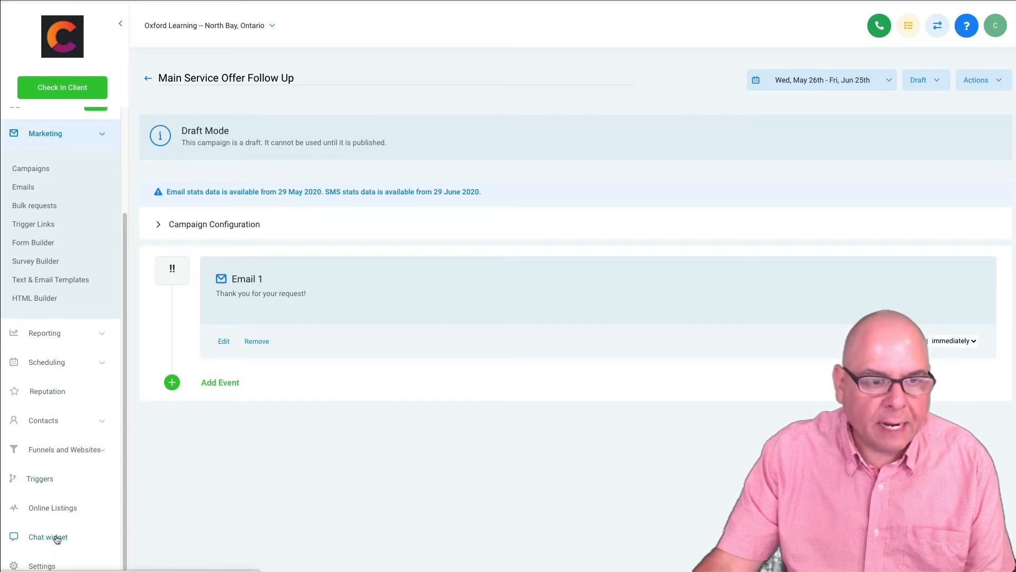
Leave the draft follow-up campaign and go to the Triggers page.
left_click(39, 478)
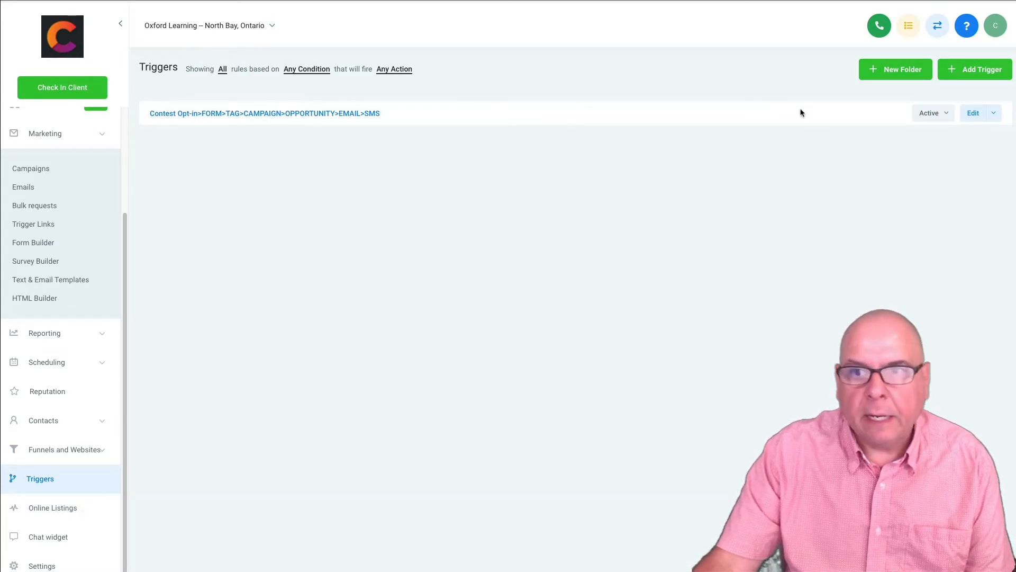
Add a trigger named 'Webhook to Google Sheet' and save it as a draft.
left_click(973, 69)
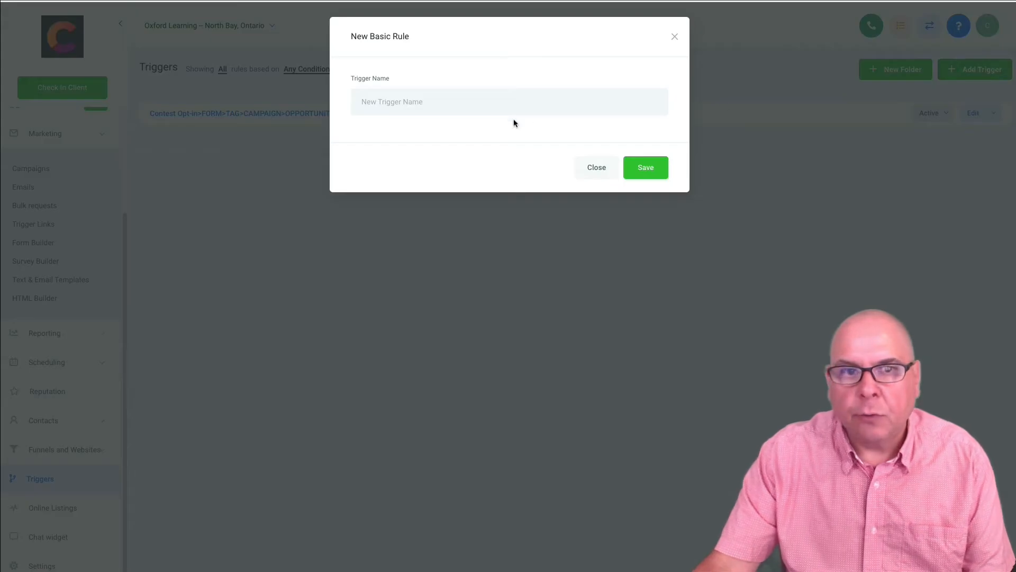
type("W")
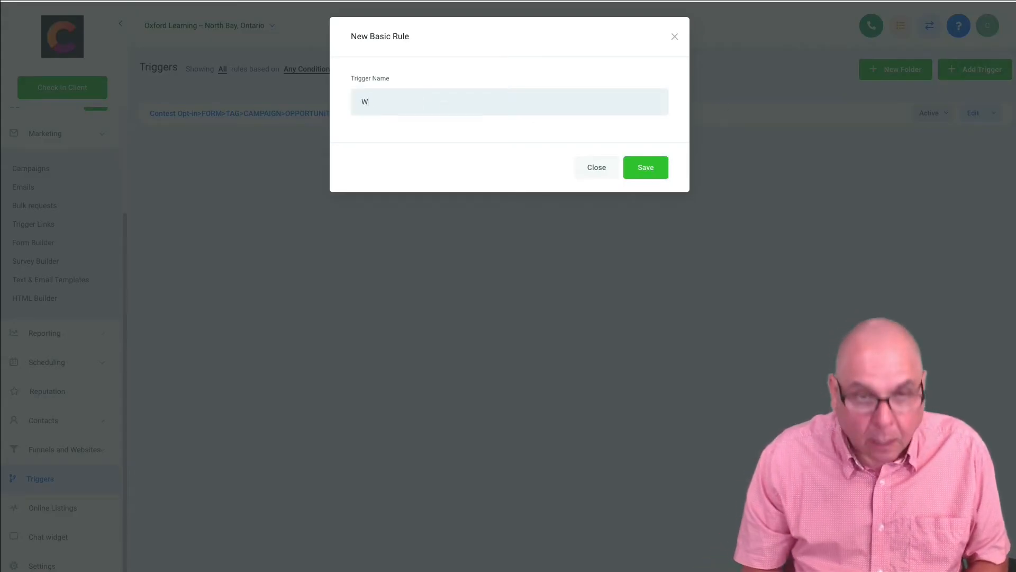
type("ebhook to Google She")
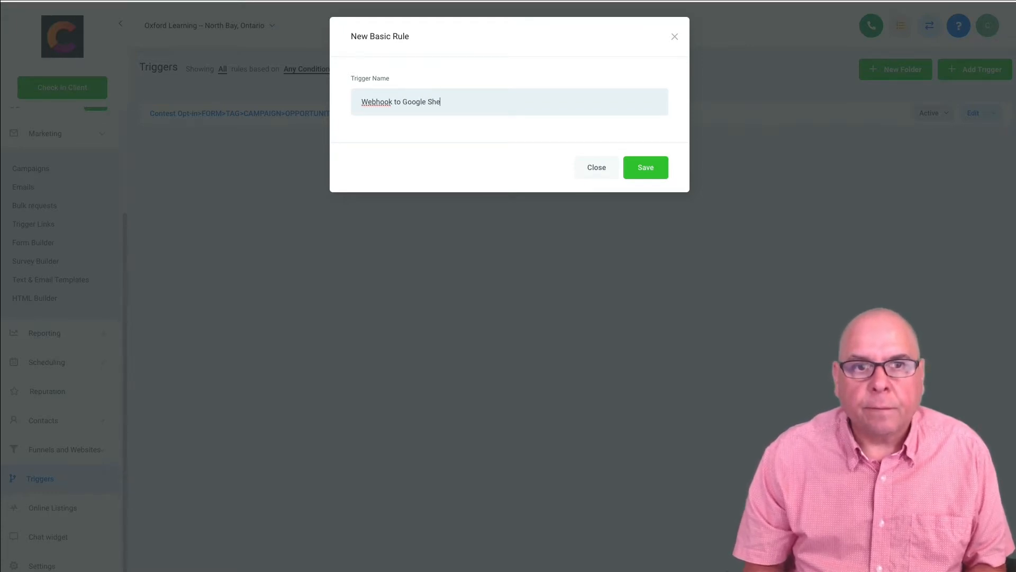
left_click(645, 167)
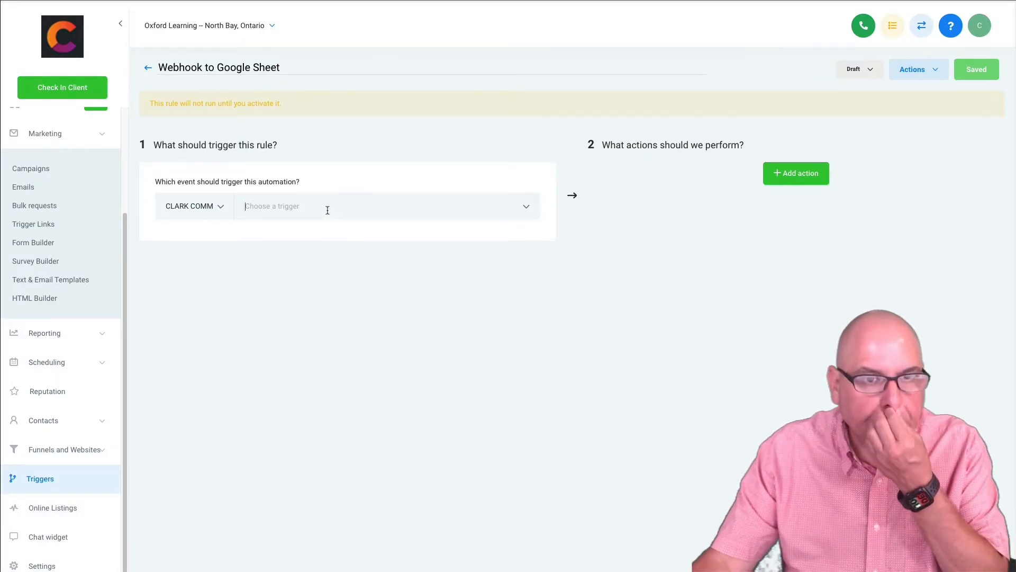
Set the trigger to Contact Tag, filtered to Tag Added for Contest Opt-in.
left_click(386, 206)
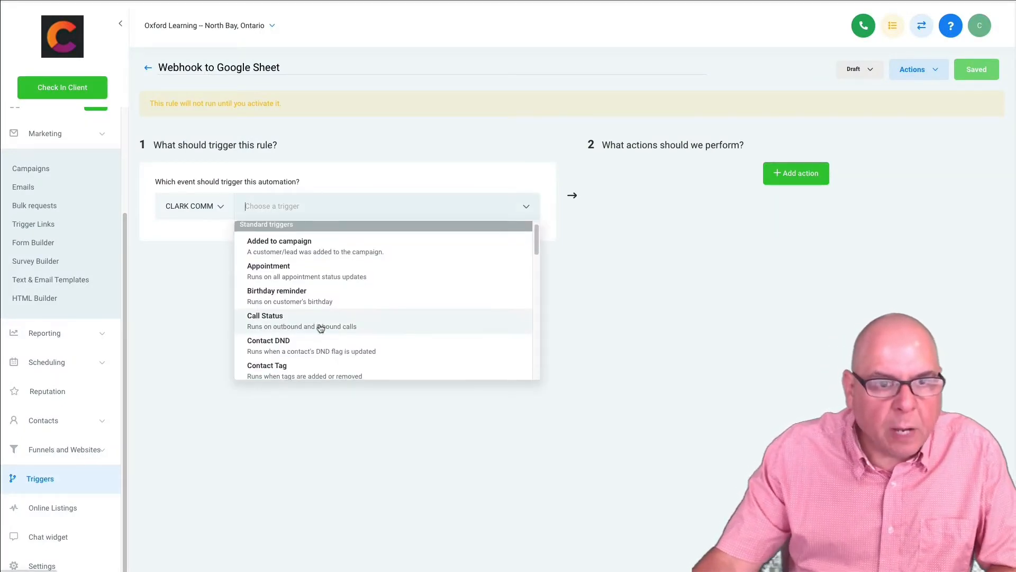
left_click(266, 370)
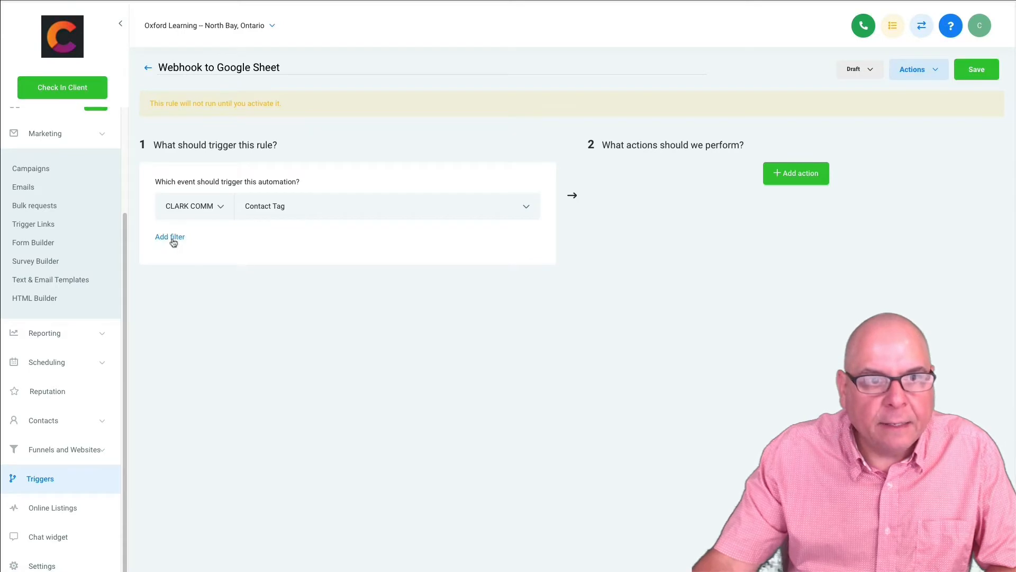
left_click(170, 236)
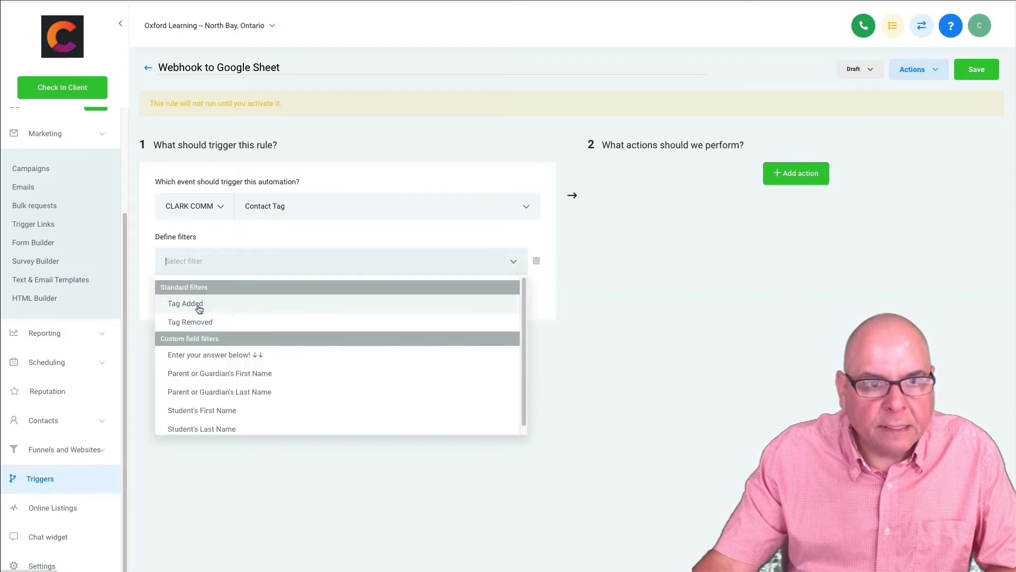
left_click(185, 304)
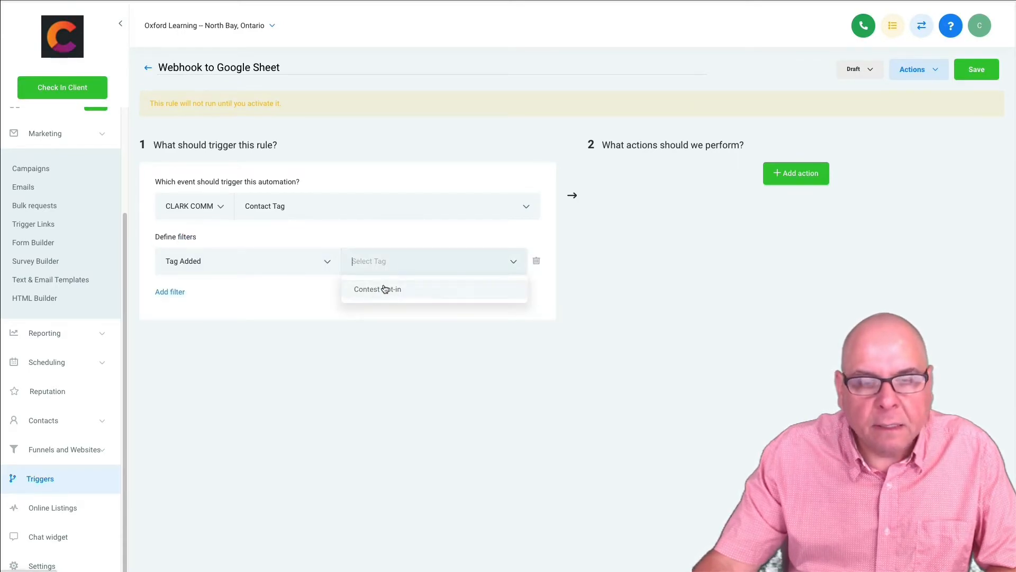
left_click(377, 289)
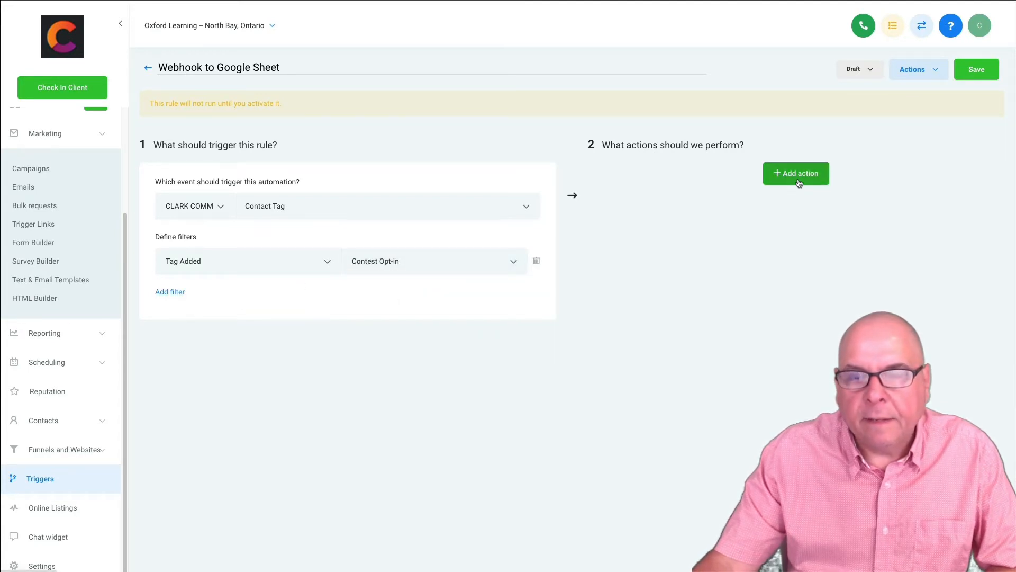
Add an 'Execute Web Hook' action to the rule.
left_click(796, 173)
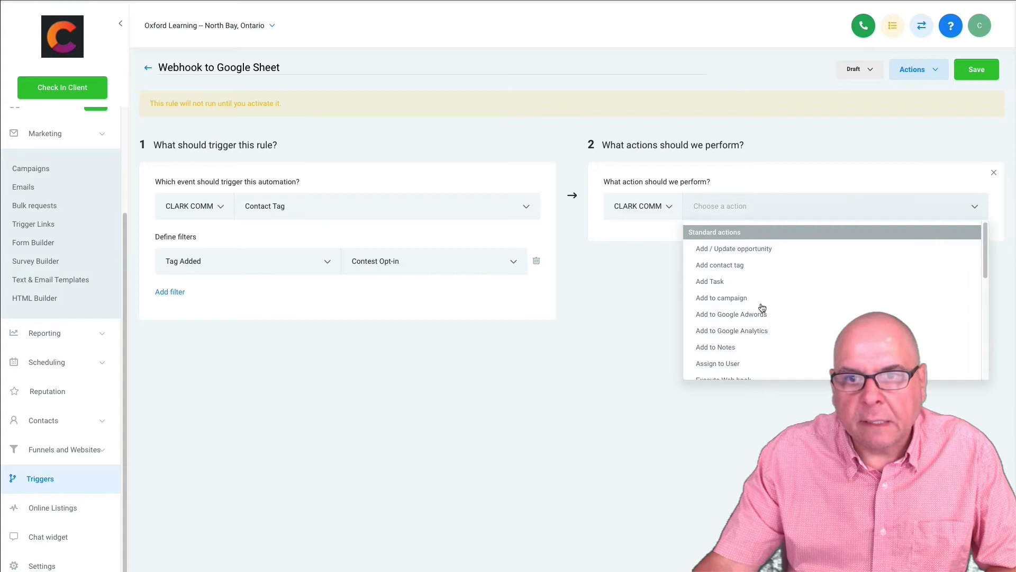
scroll("down", 3)
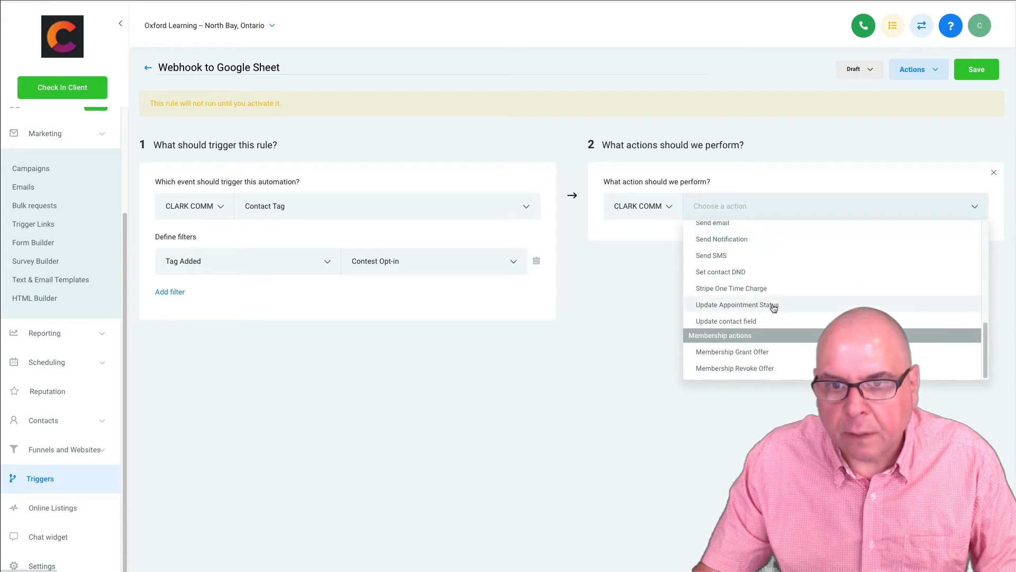
scroll("up", 3)
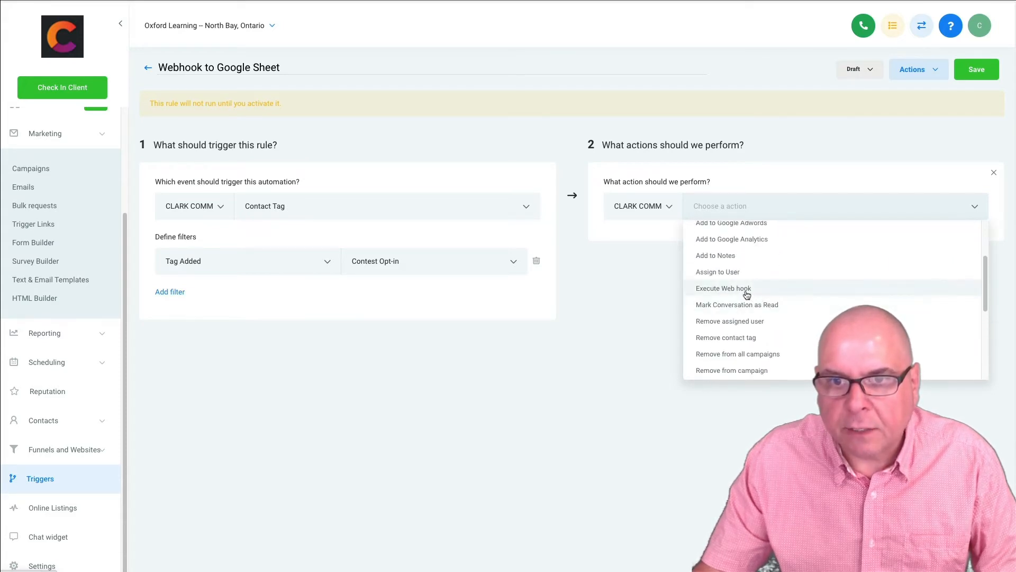
left_click(722, 288)
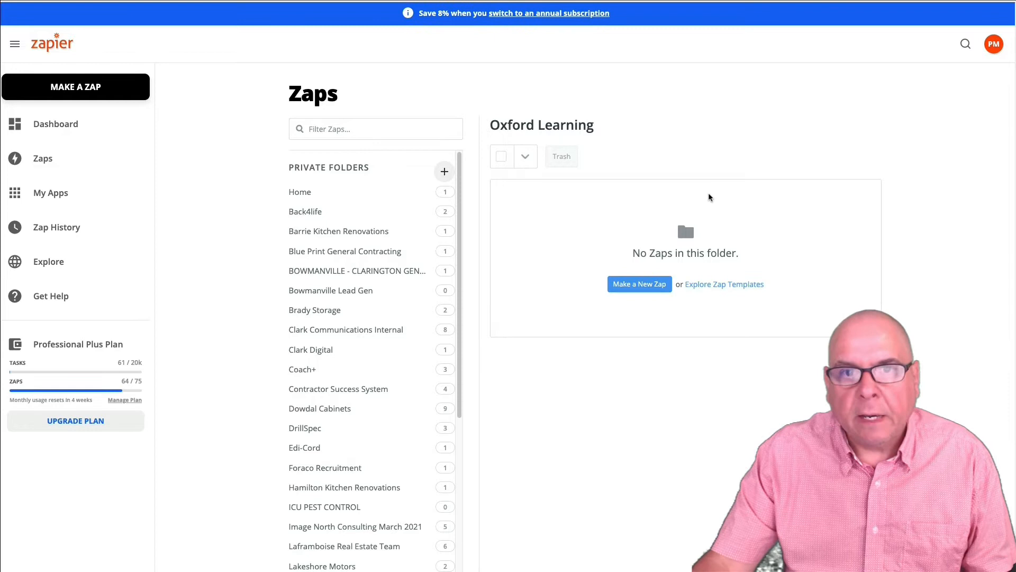
Open the Oxford Learning folder and start a new Zap.
double_click(541, 124)
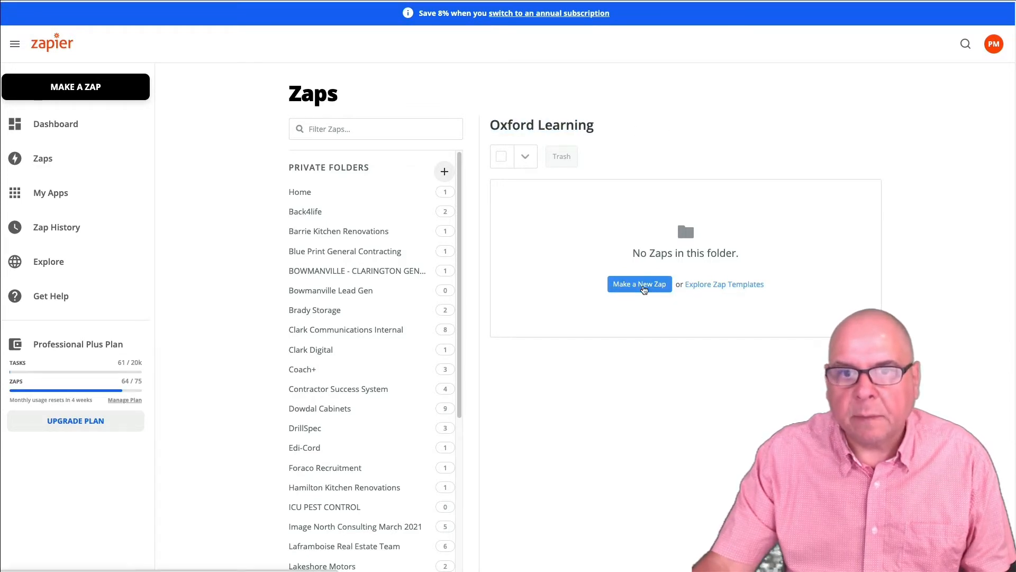
left_click(639, 283)
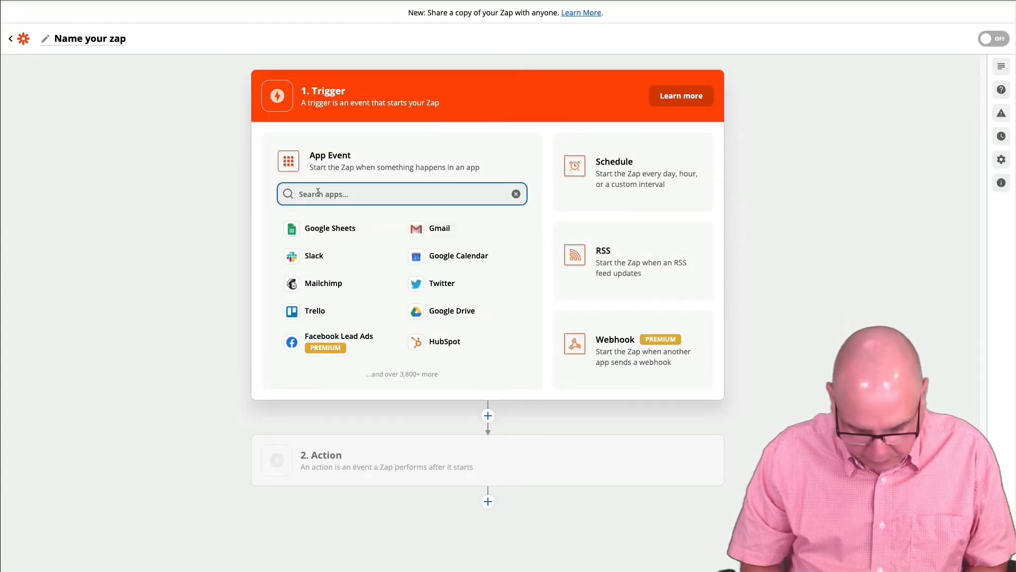
Use Webhooks by Zapier's Catch Hook as the trigger and copy its webhook URL.
type("webhook")
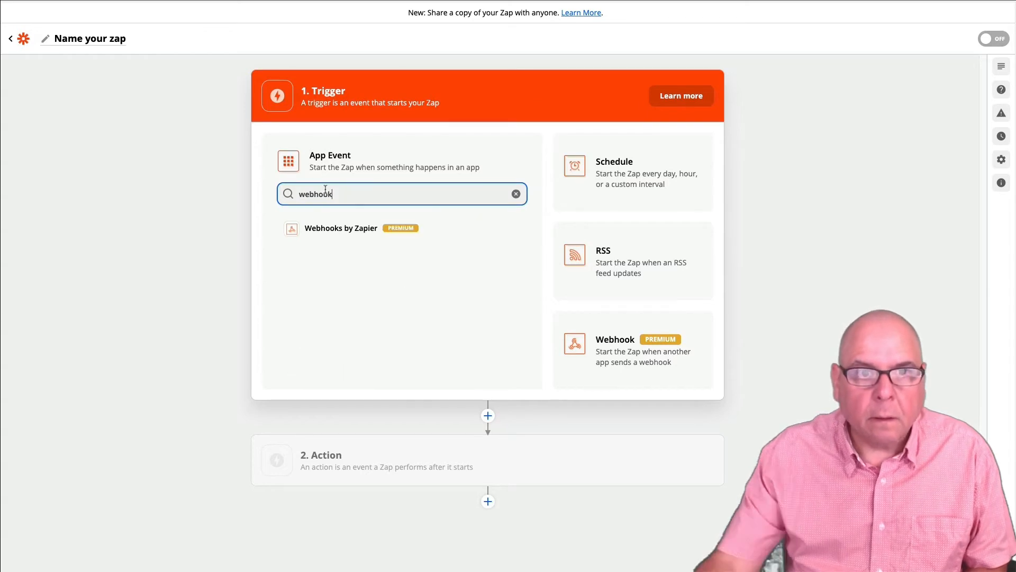
left_click(340, 227)
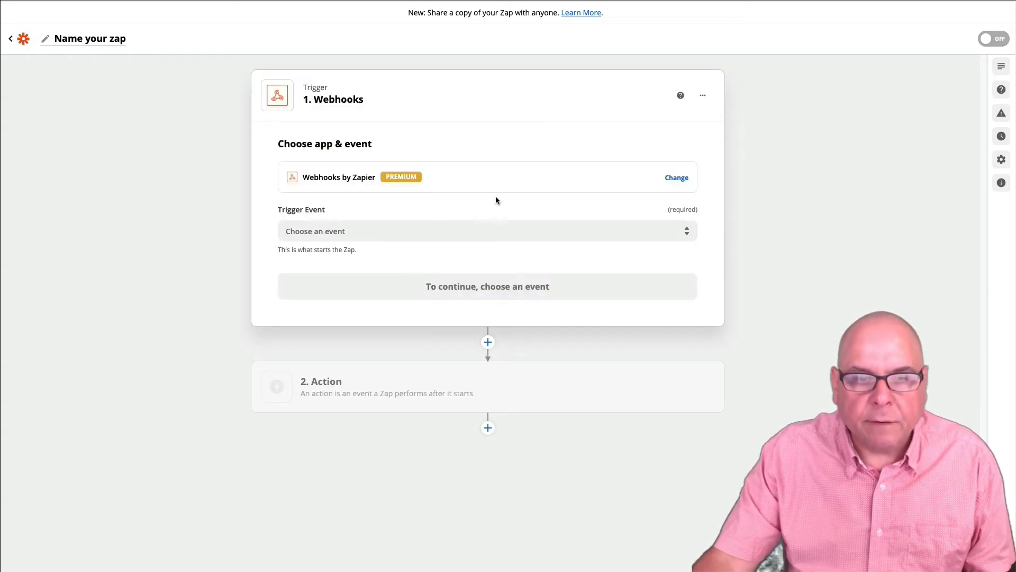
left_click(486, 231)
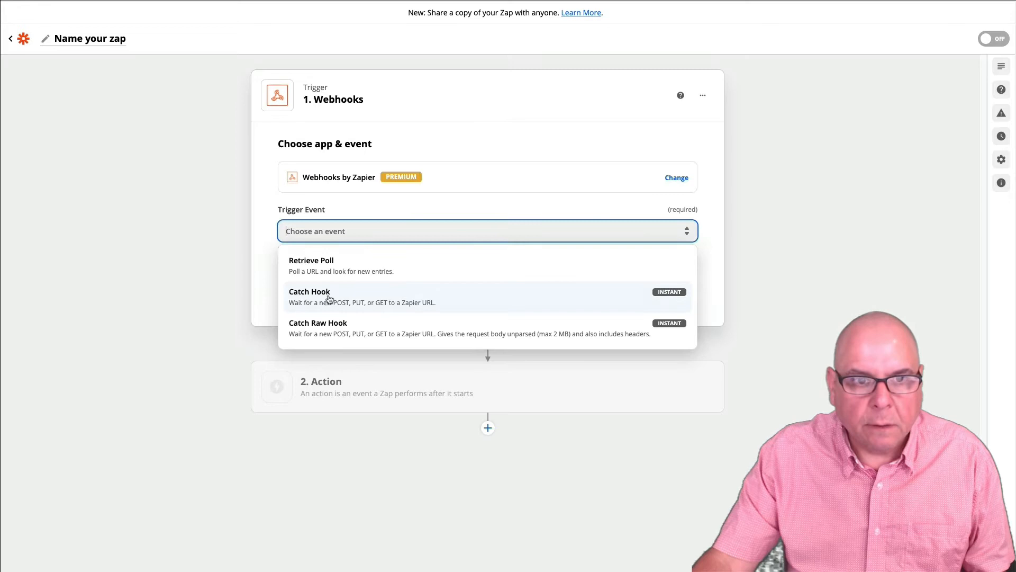
left_click(309, 291)
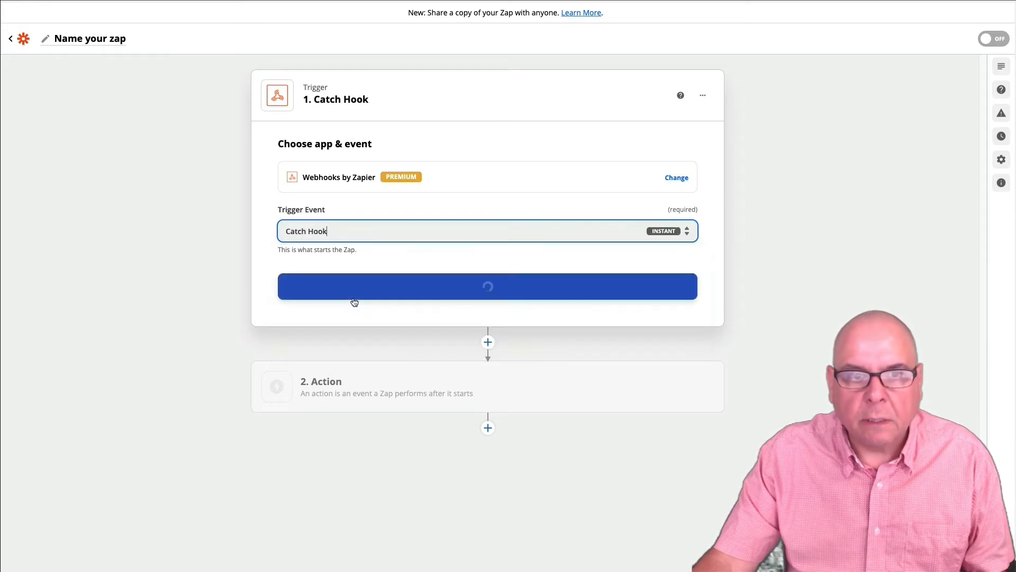
left_click(487, 286)
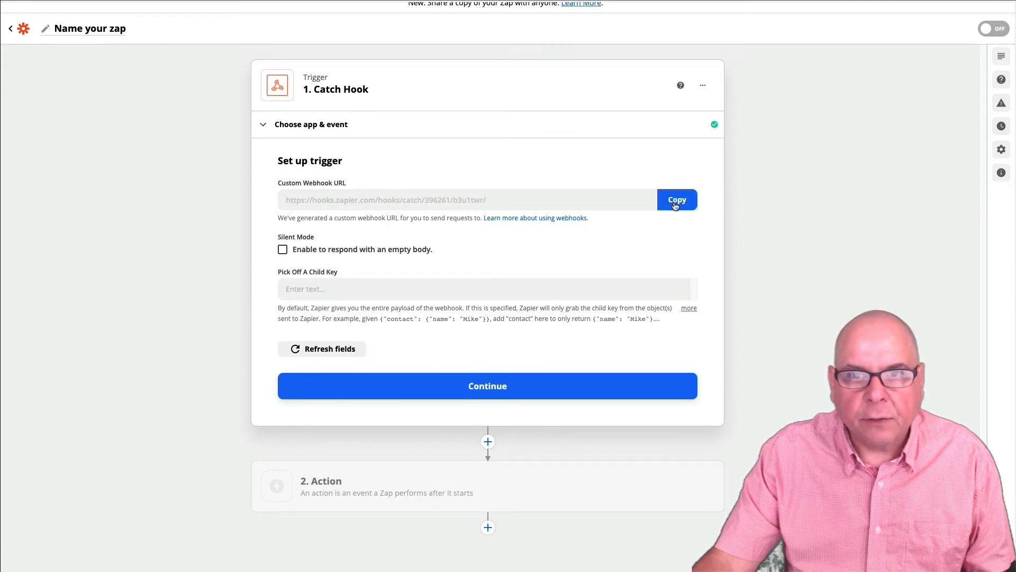
left_click(676, 199)
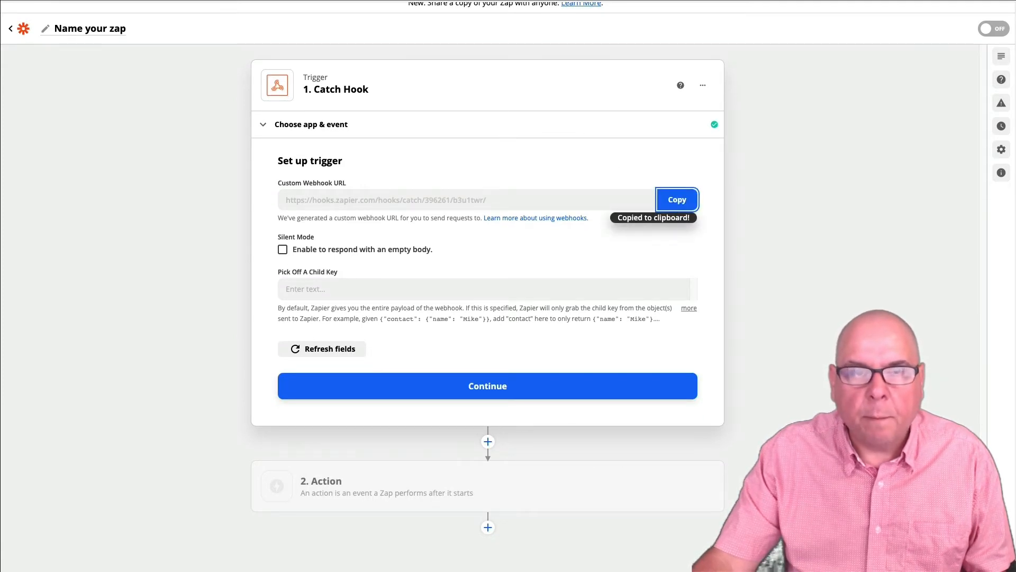
Paste the Zapier hook URL into the webhook action, then activate and save the rule.
right_click(637, 243)
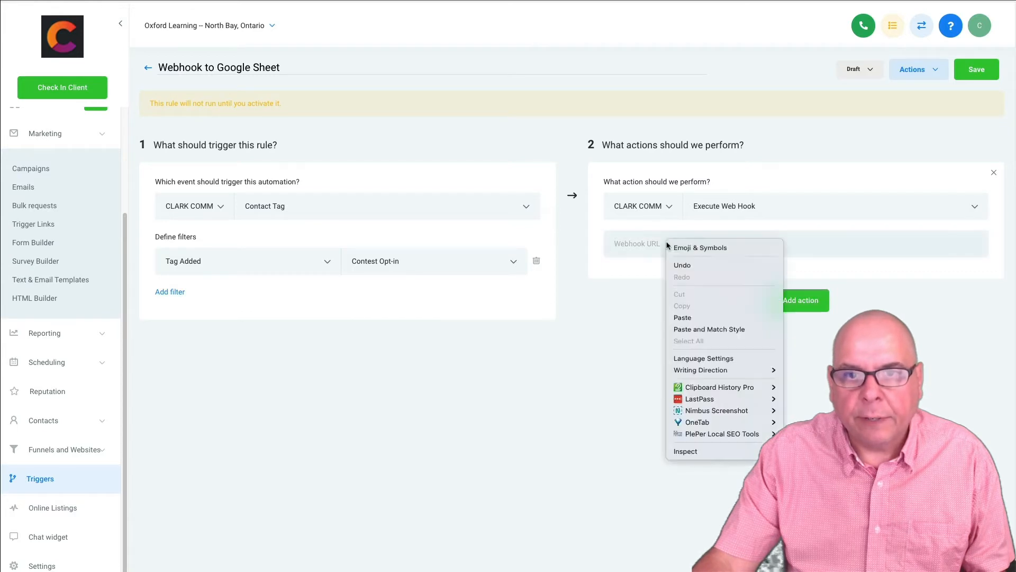
left_click(682, 317)
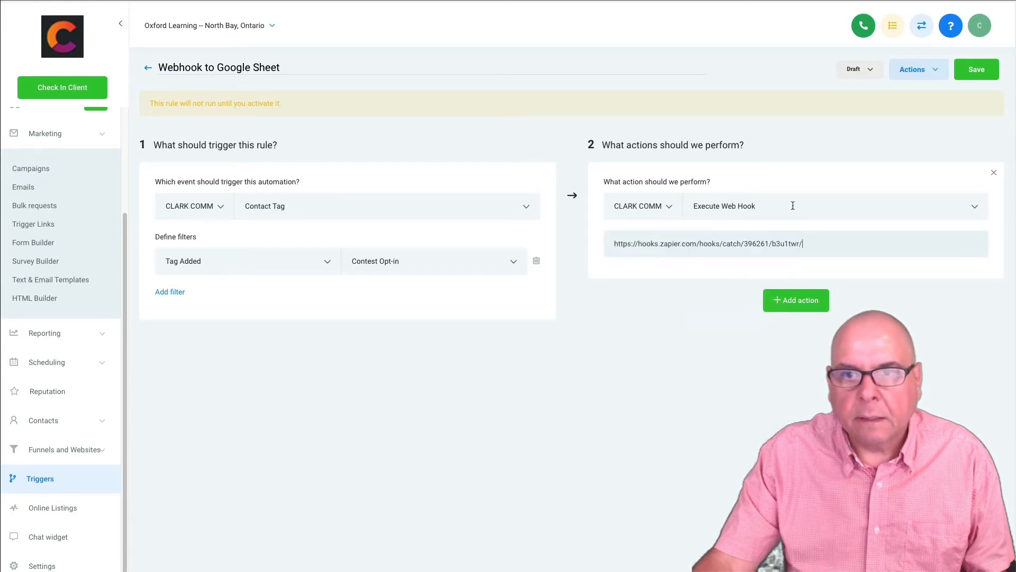
left_click(855, 69)
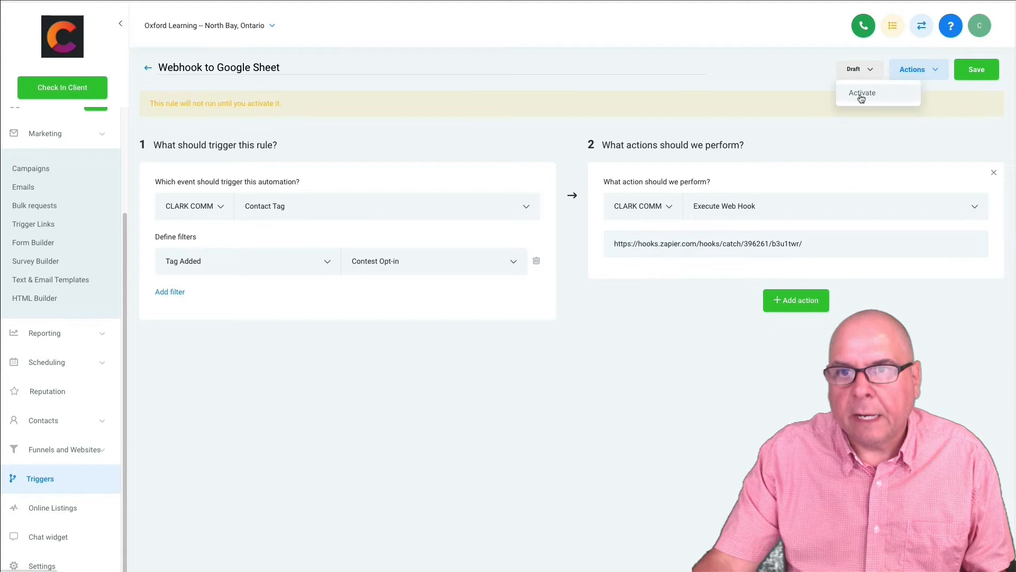
left_click(863, 92)
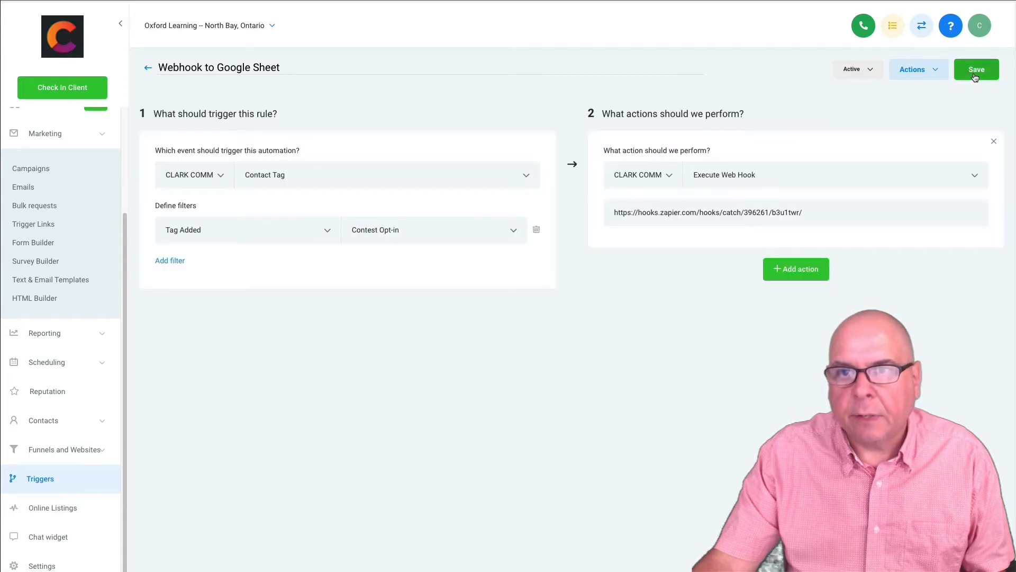
left_click(976, 69)
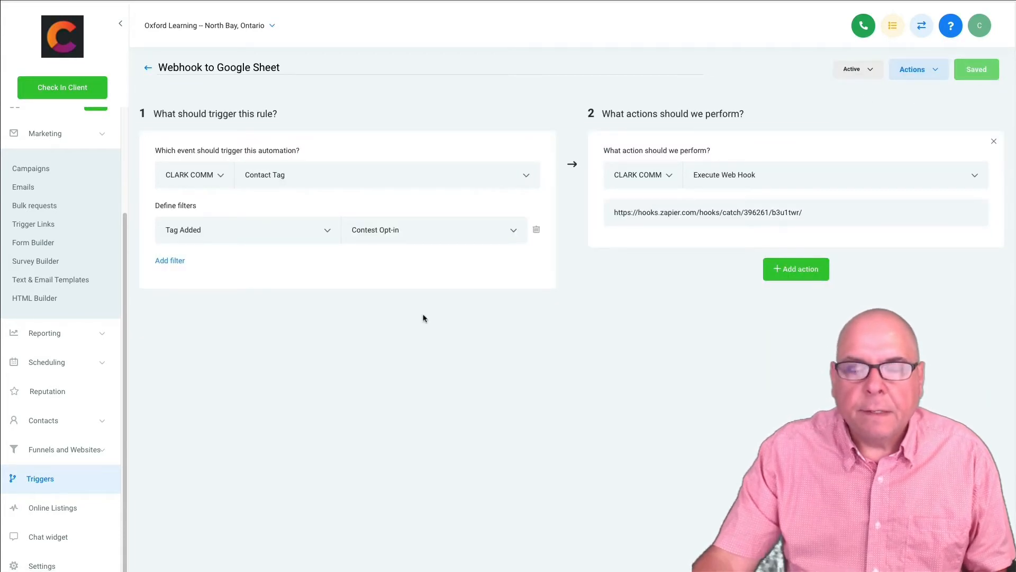
mouse_move(444, 237)
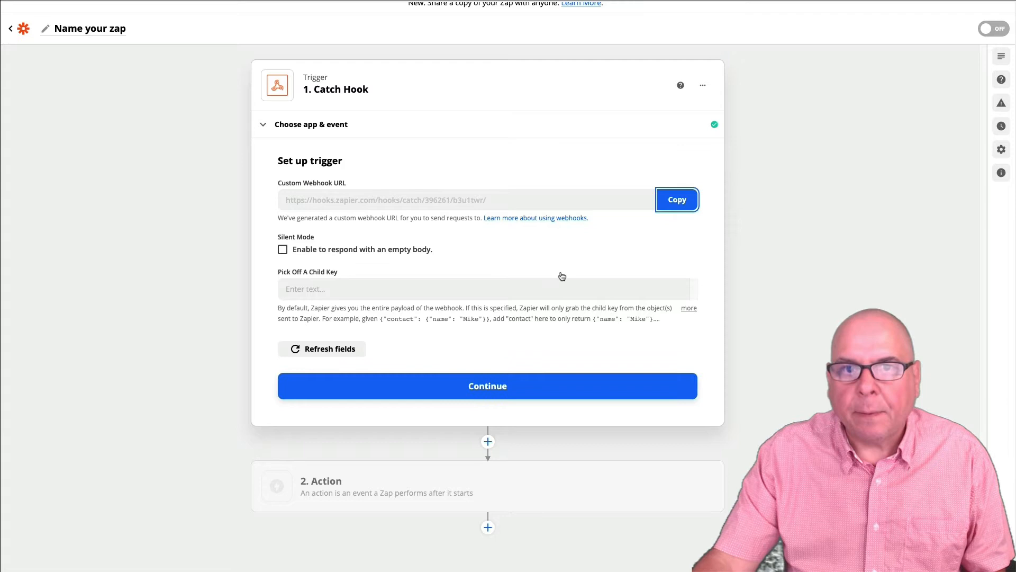
Run the Catch Hook trigger test, which finds no webhook request yet.
left_click(487, 386)
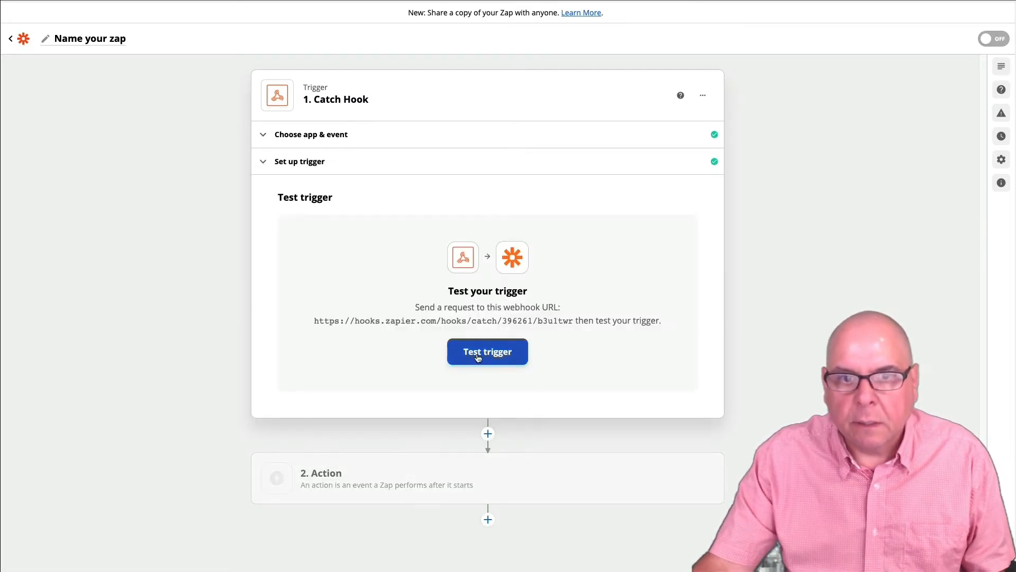
left_click(487, 351)
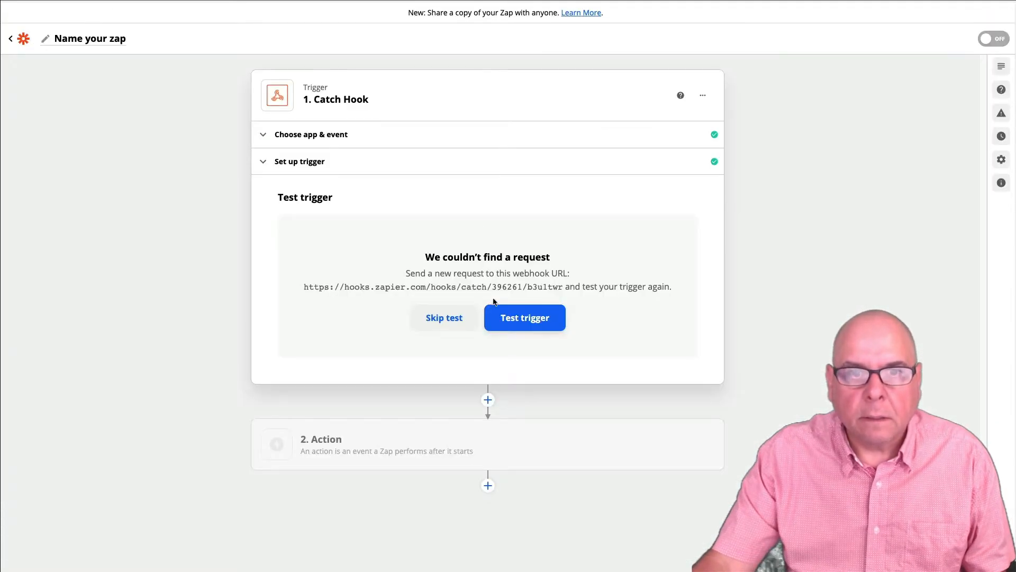
mouse_move(444, 318)
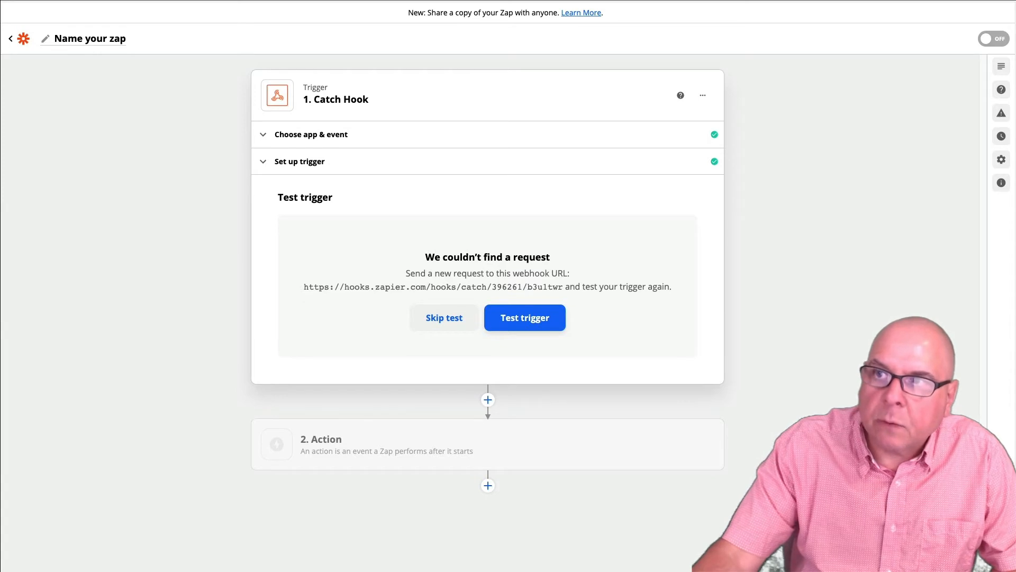
Retest the trigger, review Request A's contact details, and continue.
left_click(525, 317)
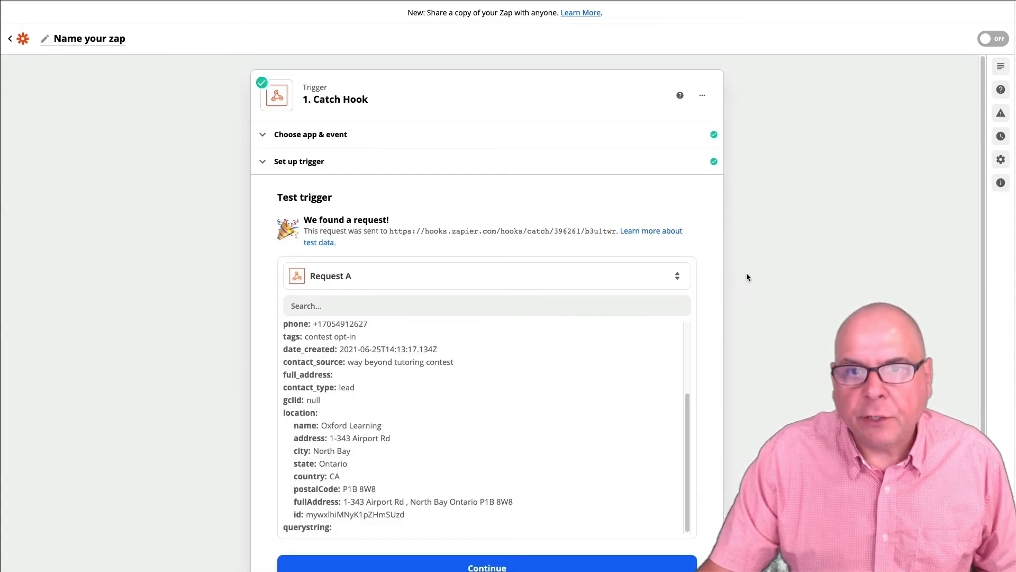
mouse_move(456, 267)
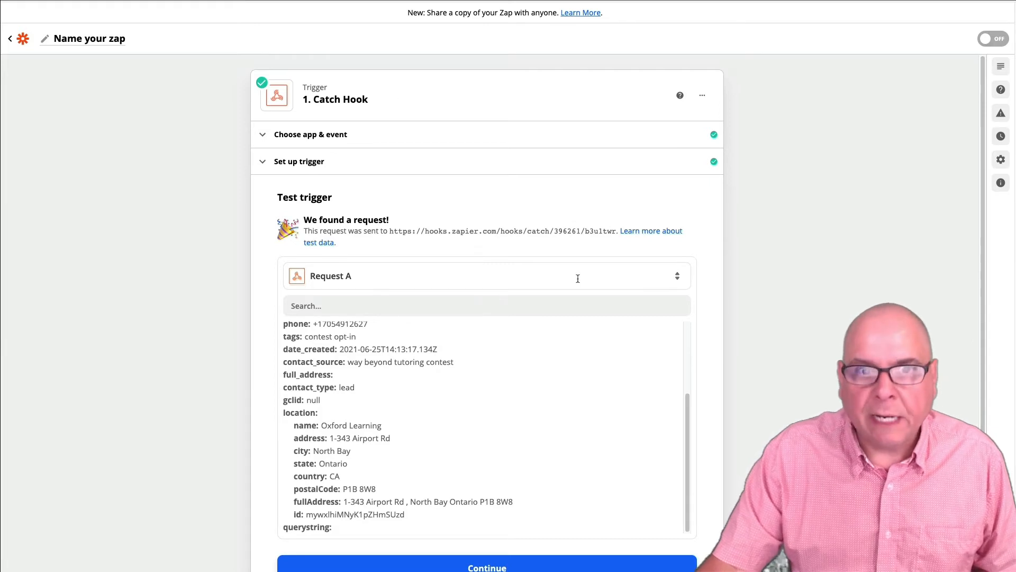
scroll("down", 3)
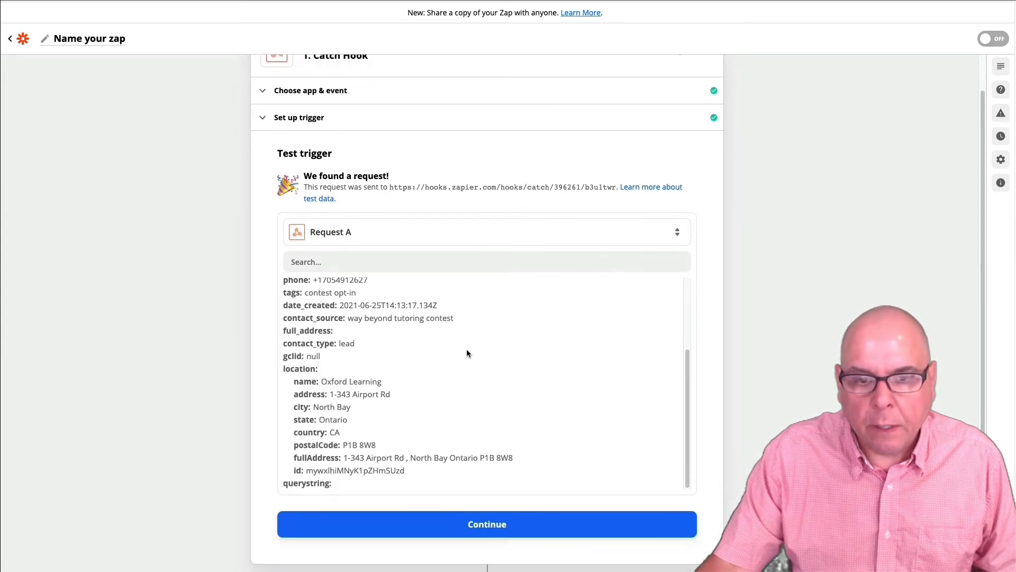
scroll("down", 3)
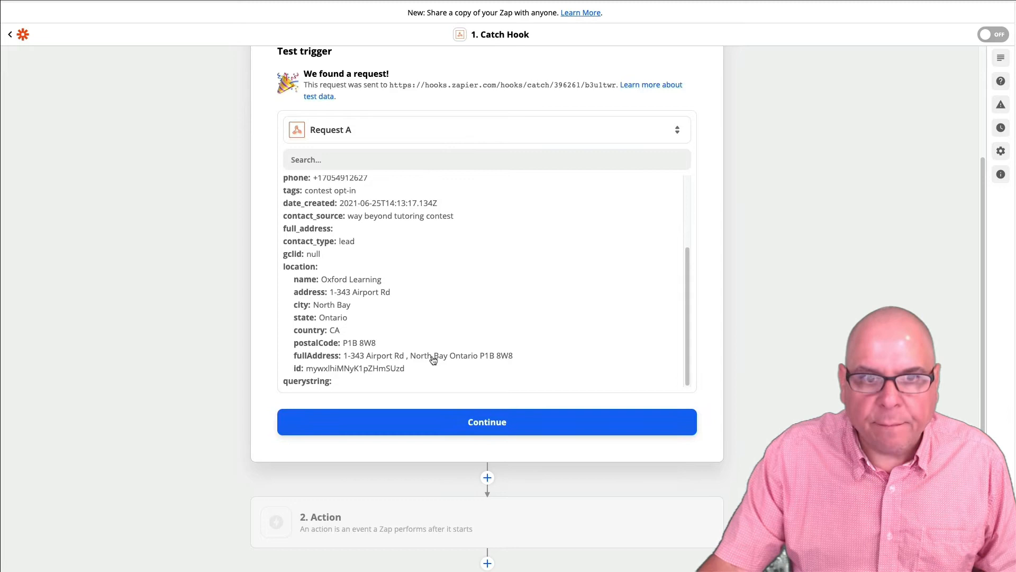
left_click(486, 422)
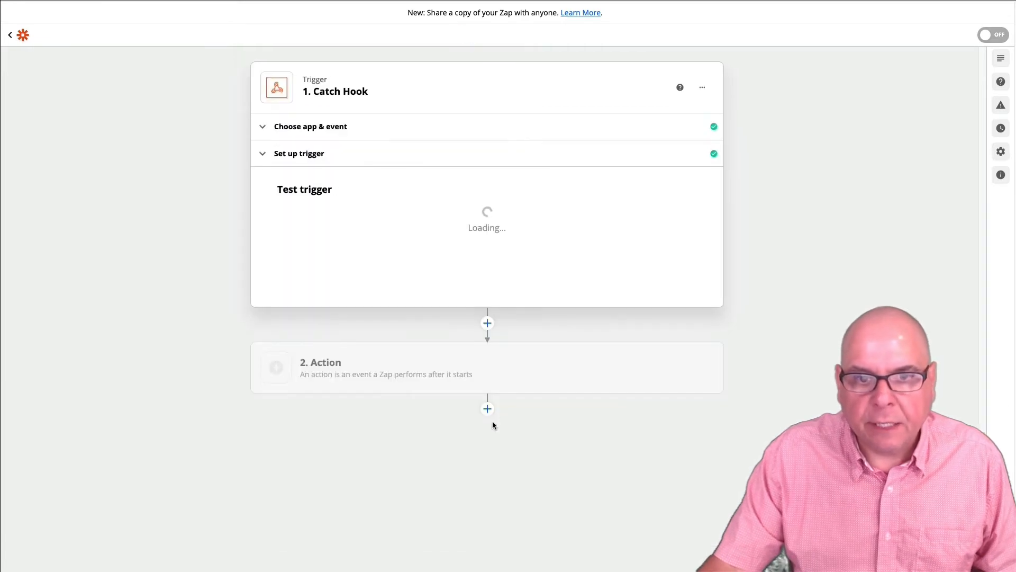
Add a Google Sheets action using the Create Spreadsheet Row event.
left_click(385, 367)
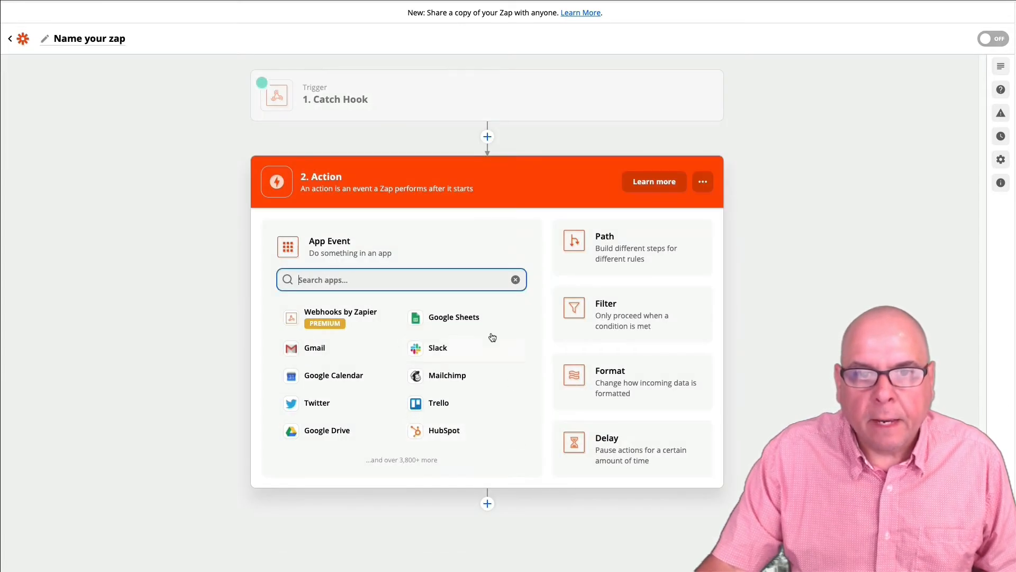
left_click(454, 317)
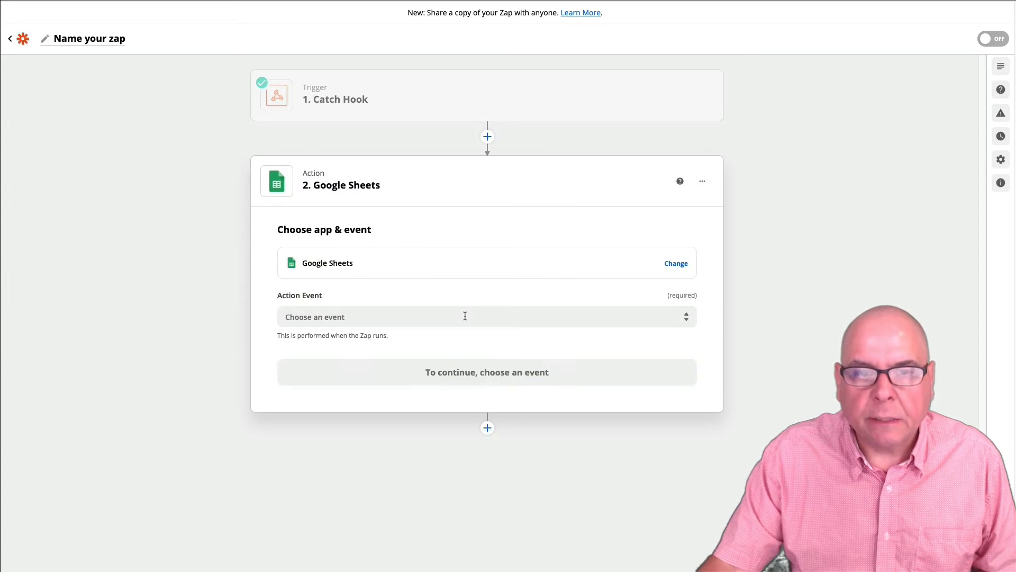
left_click(465, 317)
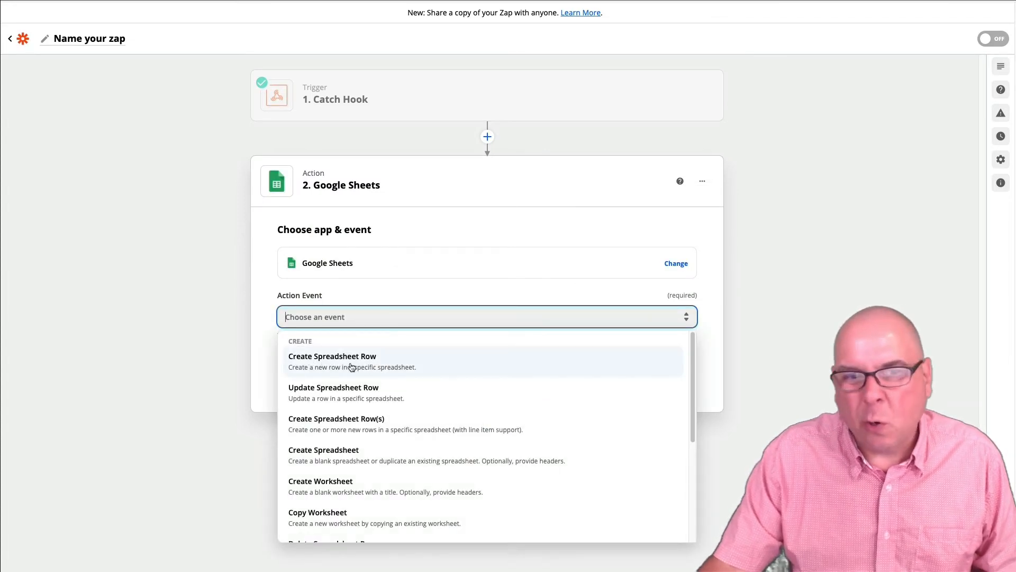
mouse_move(348, 364)
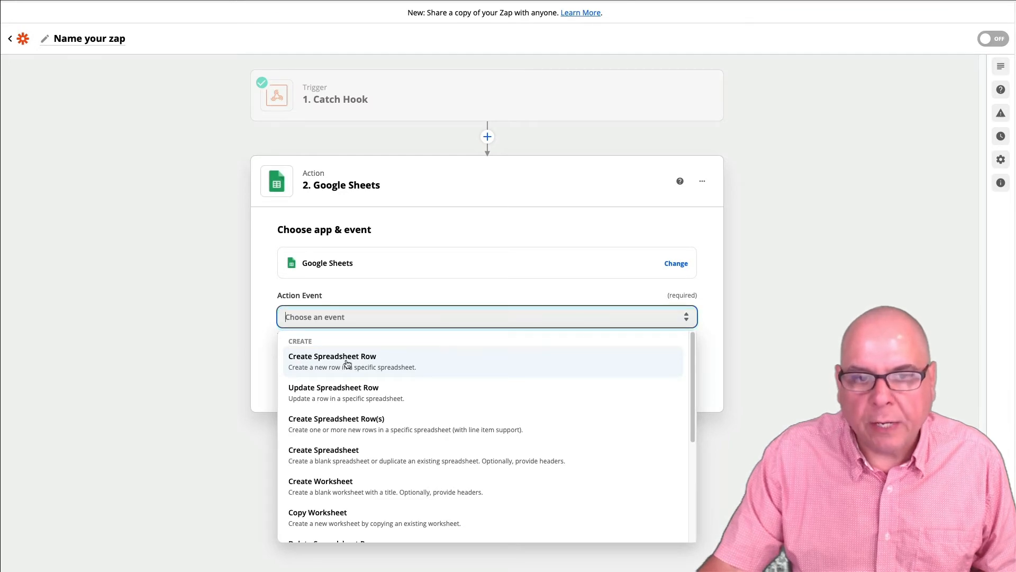
left_click(332, 356)
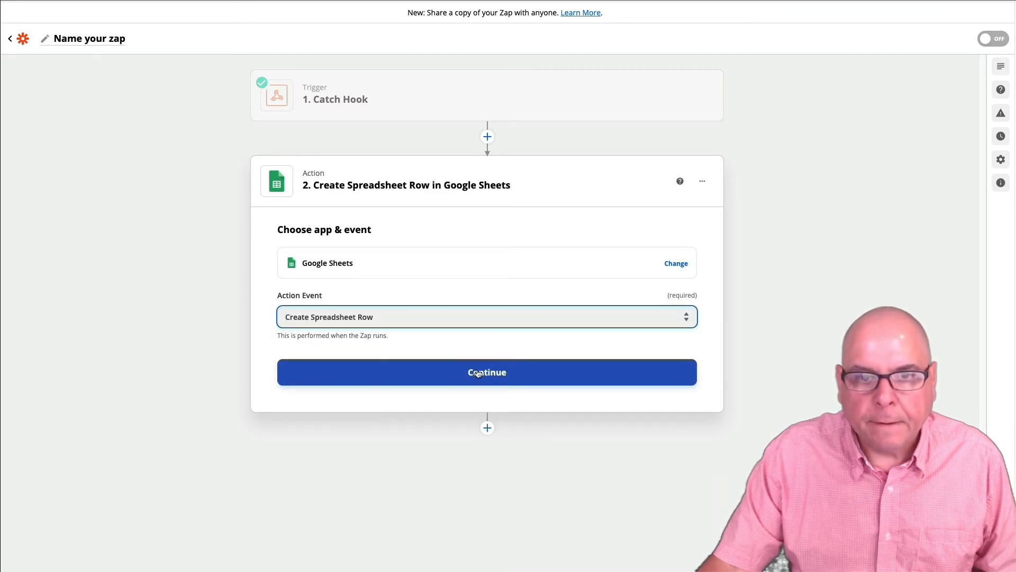
left_click(487, 372)
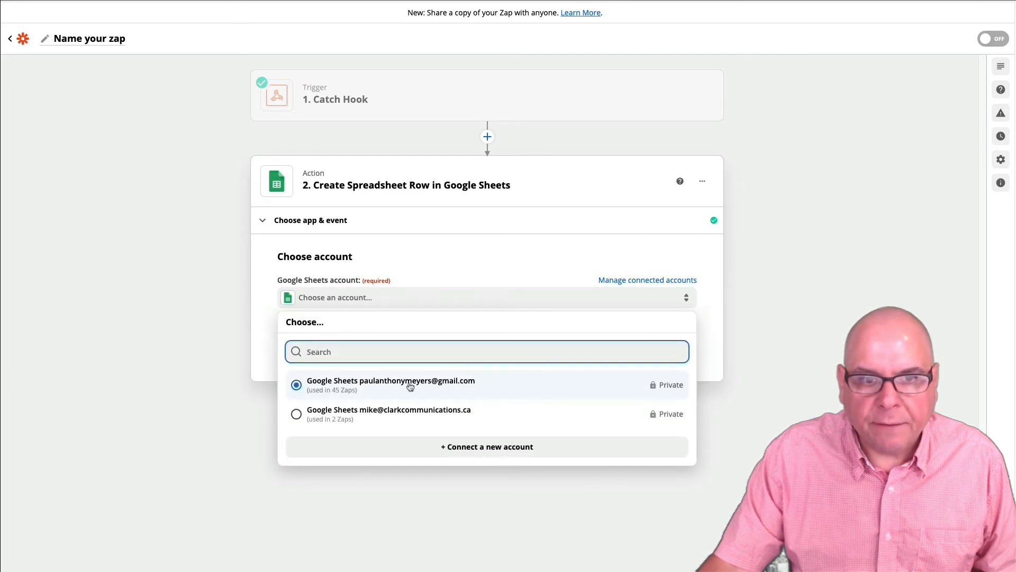
Select the Google account, Oxford Learning North Bay Contest spreadsheet, and Contest Opt-in's and Answers worksheet.
left_click(390, 381)
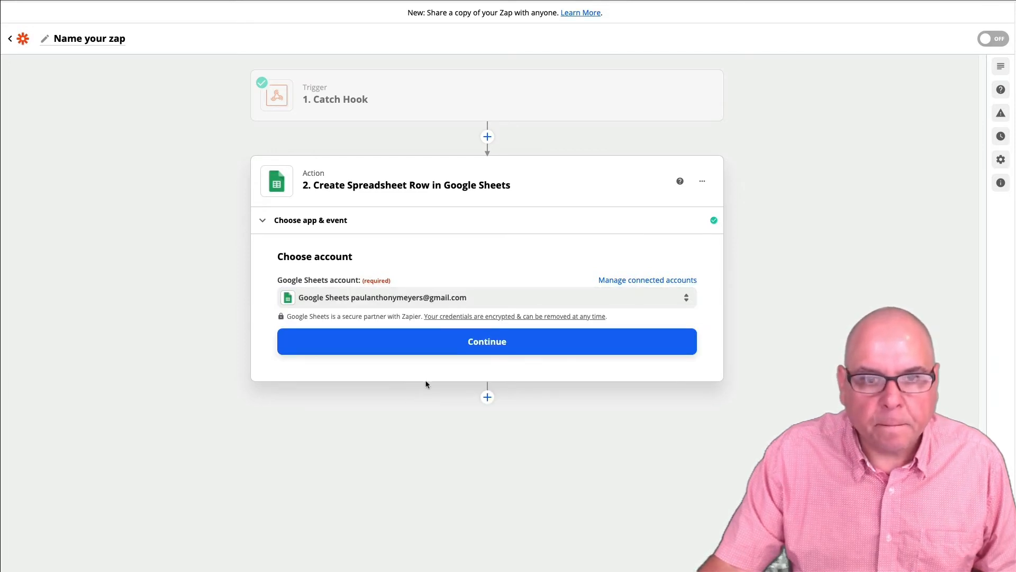
left_click(486, 341)
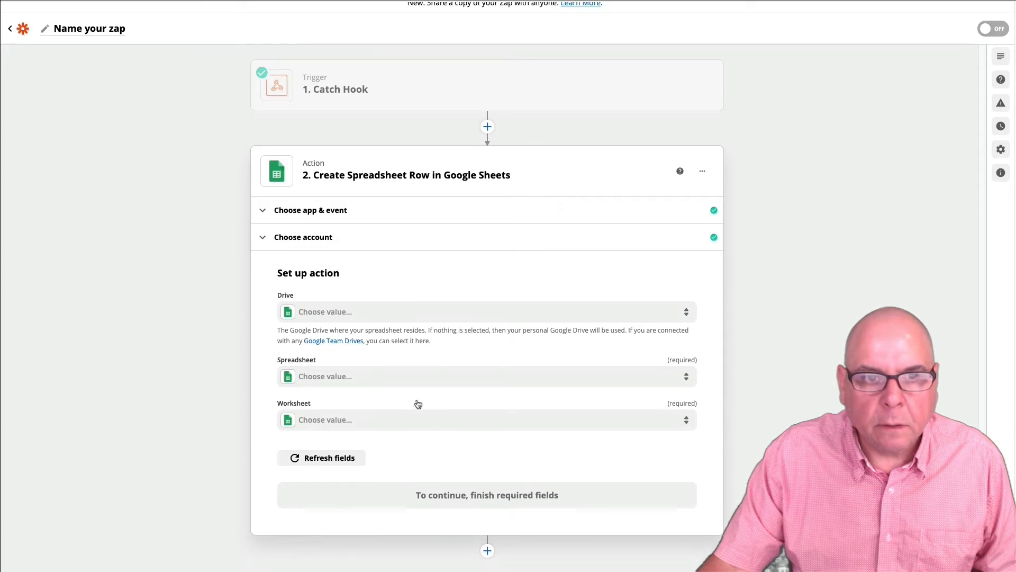
left_click(486, 311)
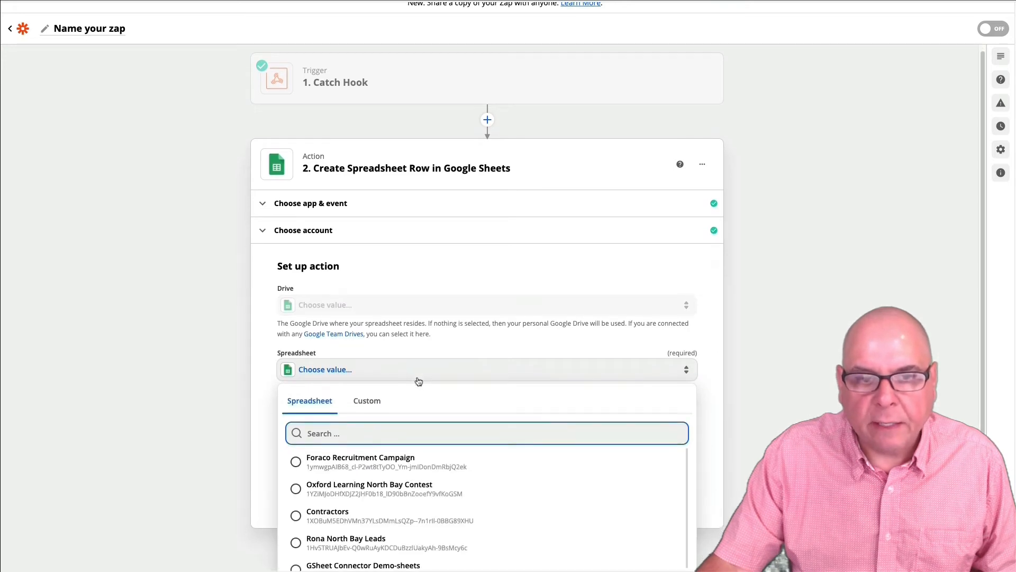
left_click(369, 484)
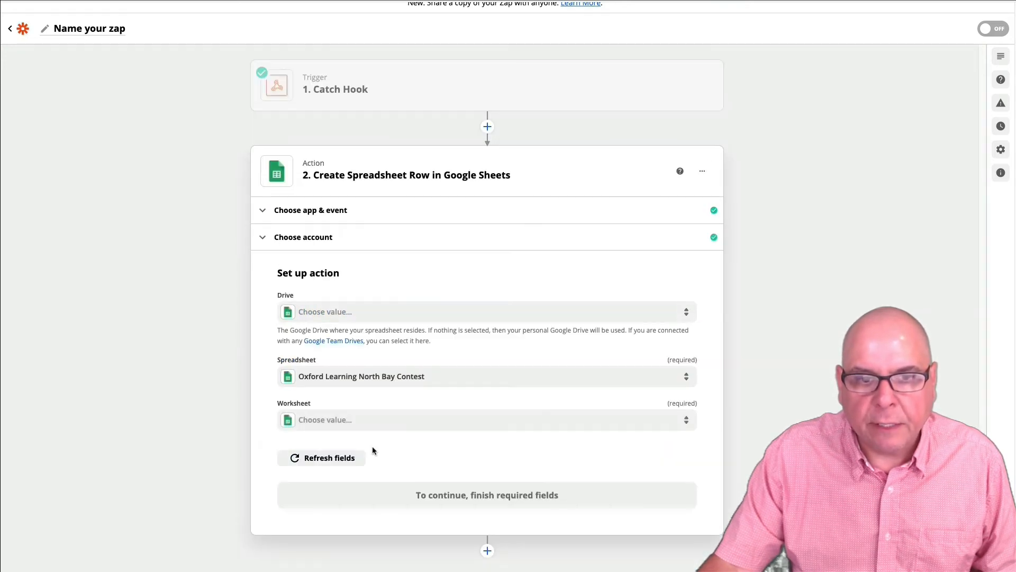
left_click(487, 419)
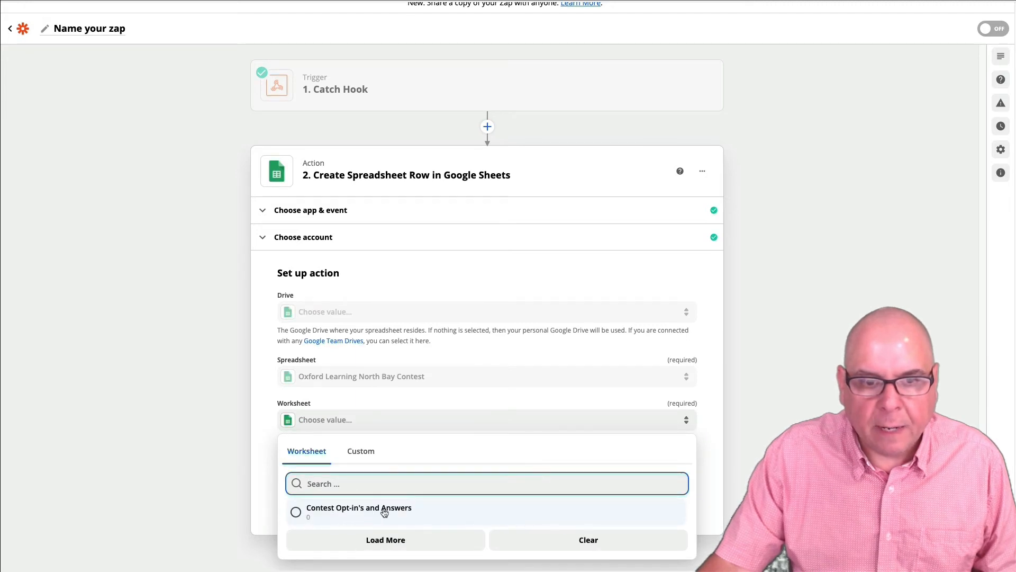
left_click(358, 510)
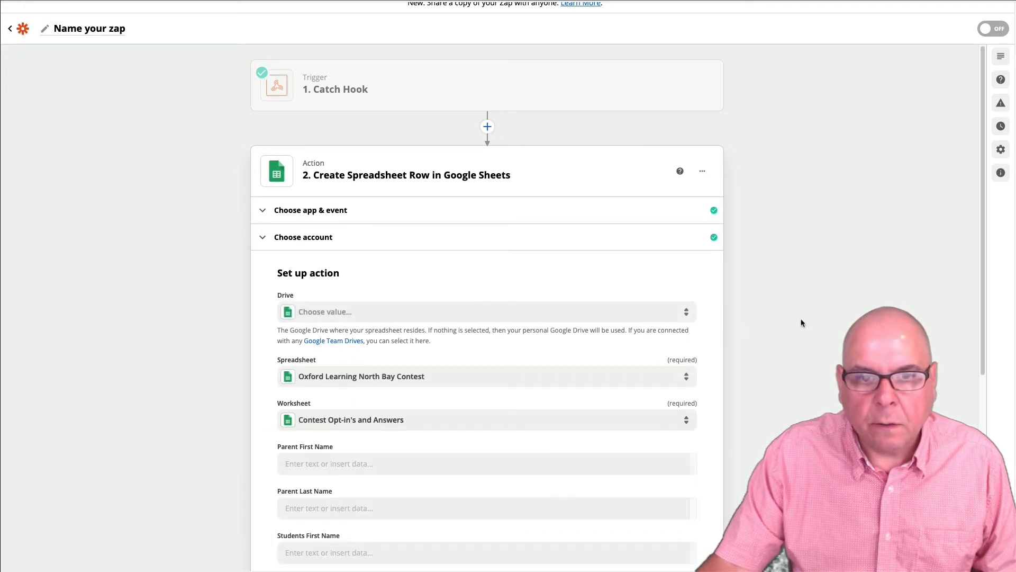
Add a 'Date' header in cell H1 and refresh the column fields.
scroll("down", 3)
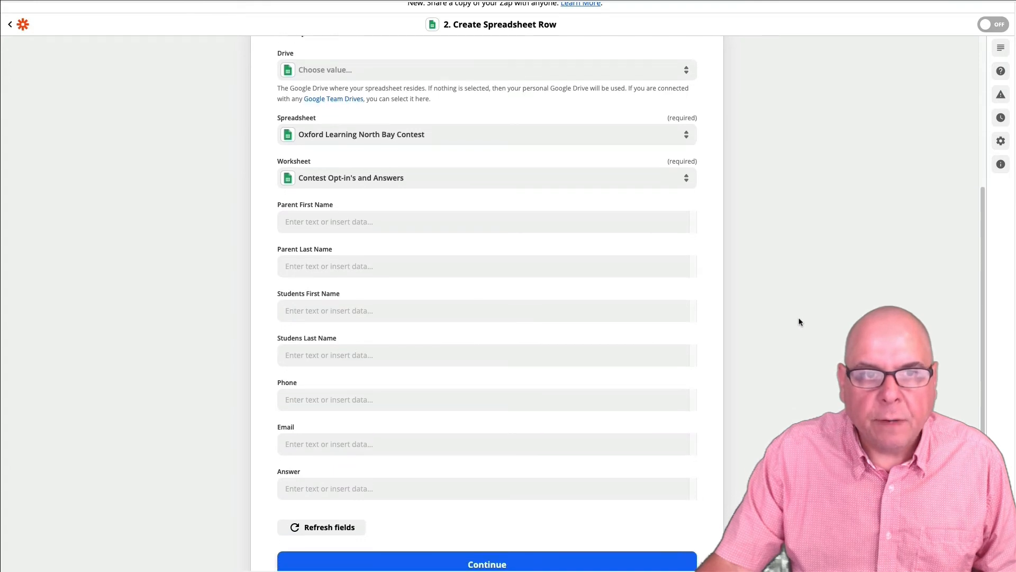
scroll("down", 3)
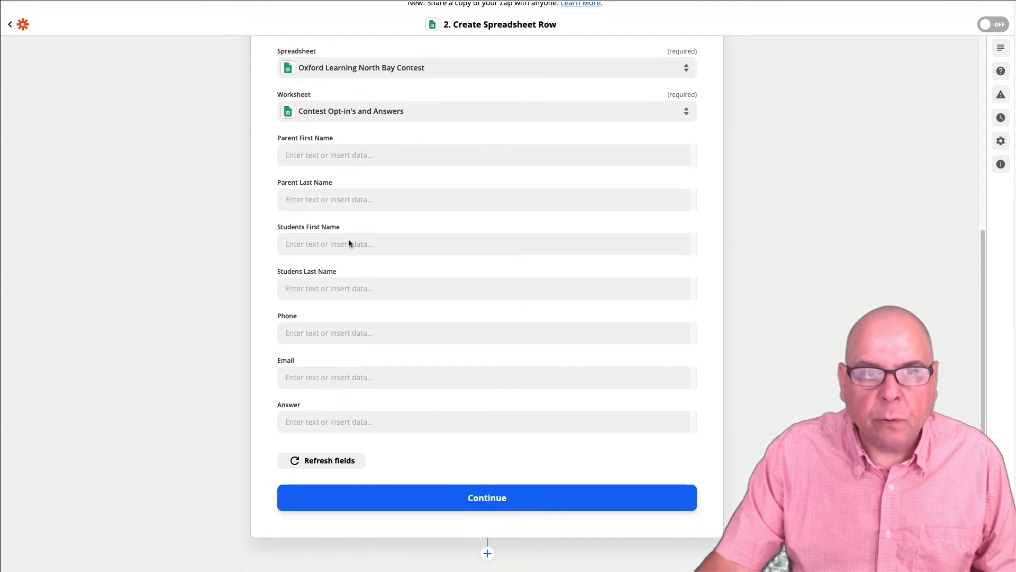
mouse_move(308, 164)
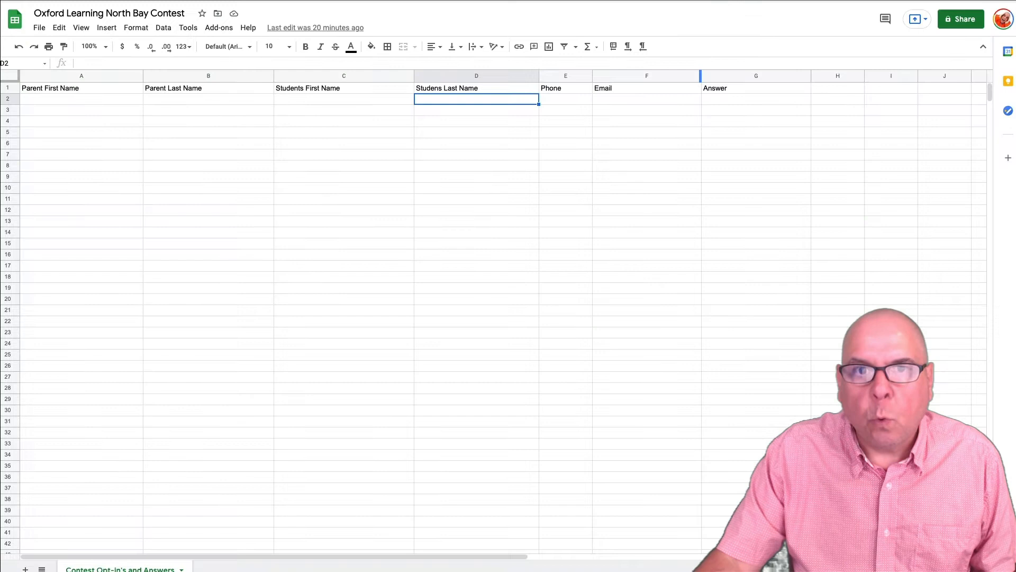
left_click(837, 87)
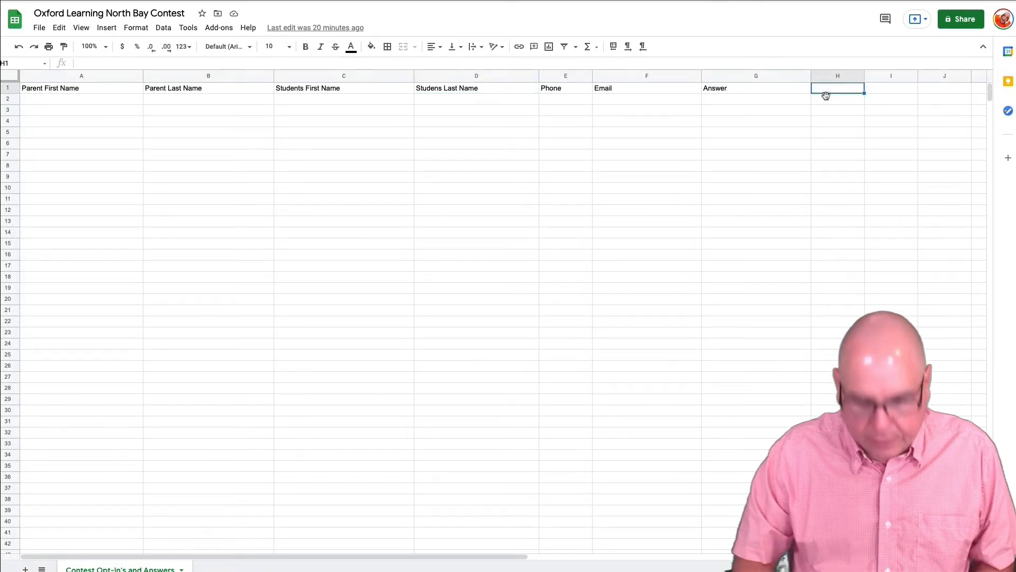
type("Date")
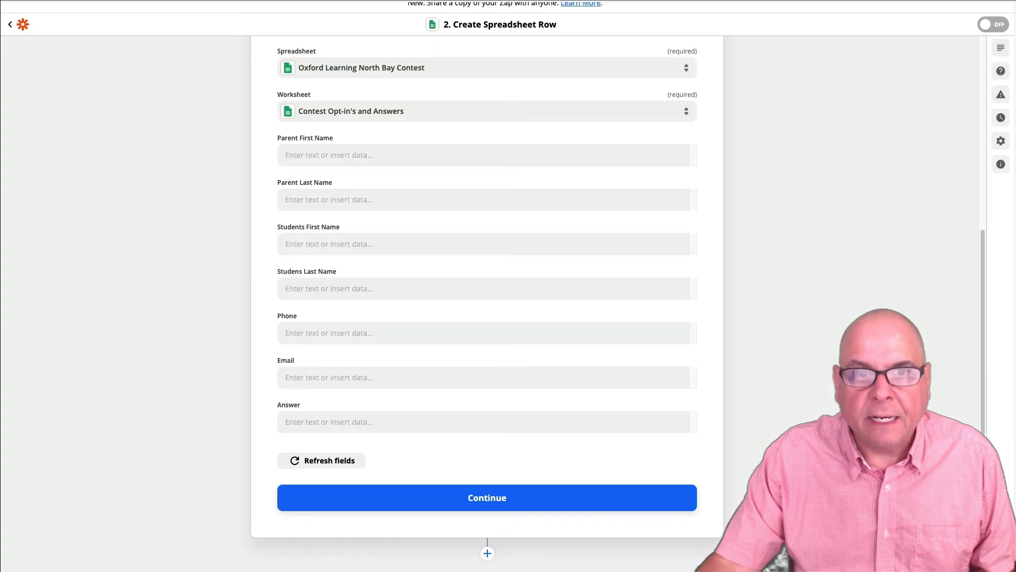
left_click(327, 460)
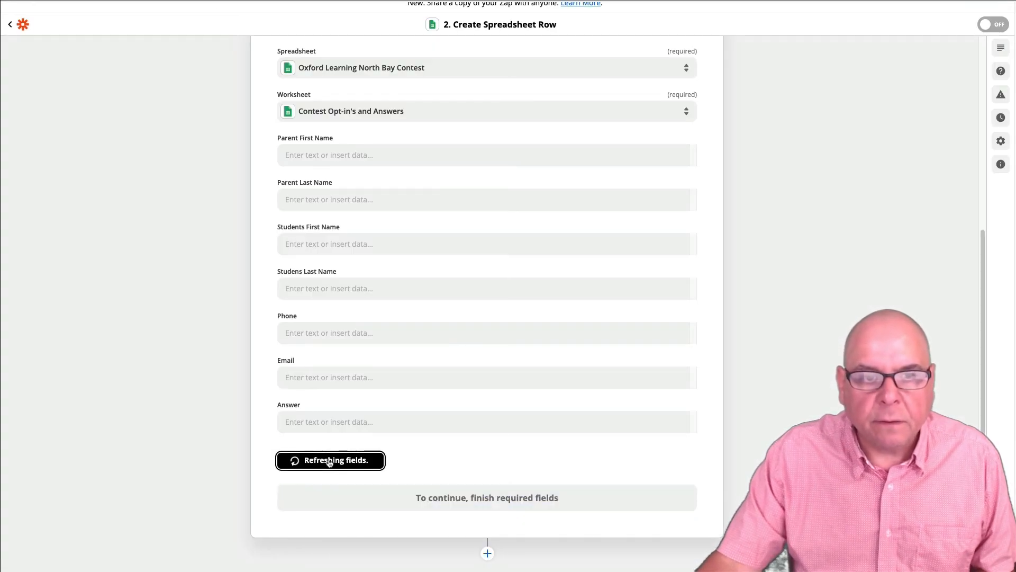
left_click(330, 459)
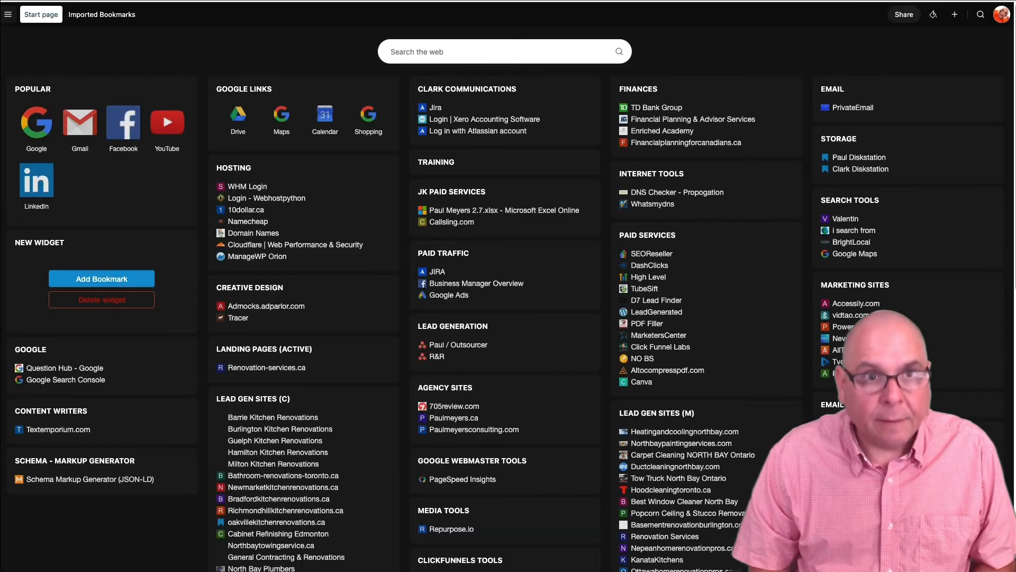
Search 'zap meta date' and read Zapier's help article on inserting a Zap's run time.
type("z")
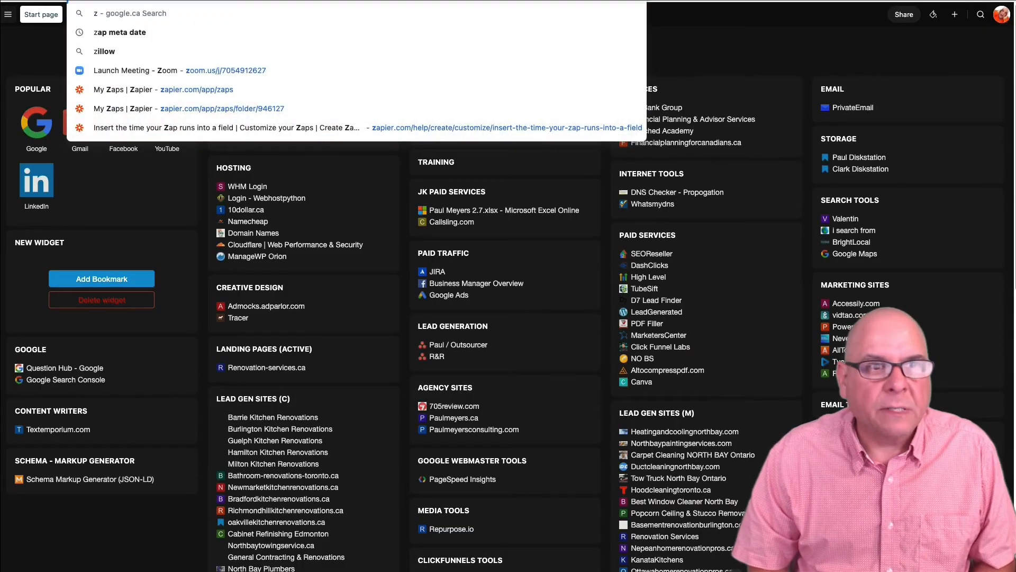
left_click(120, 32)
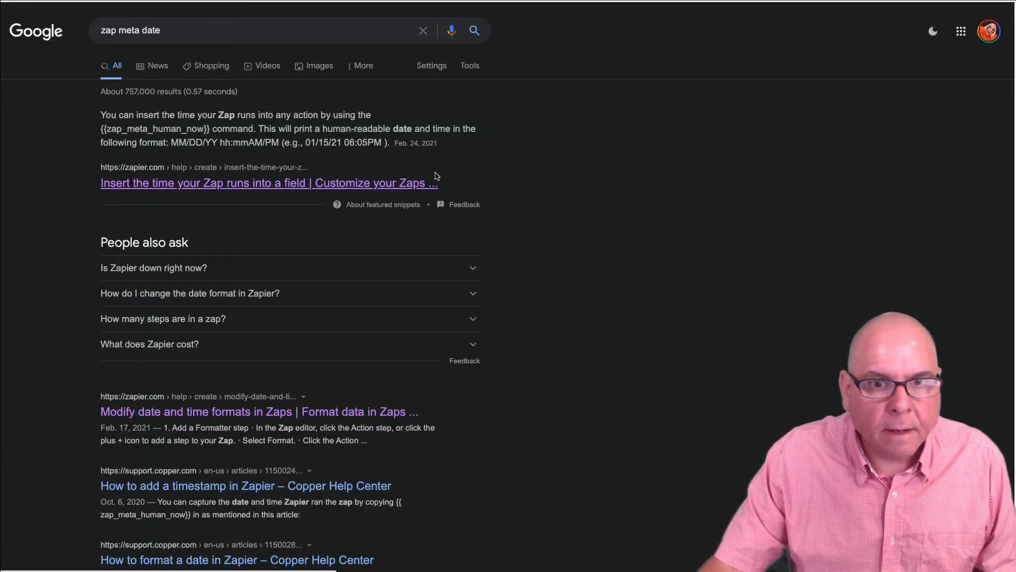
left_click(268, 182)
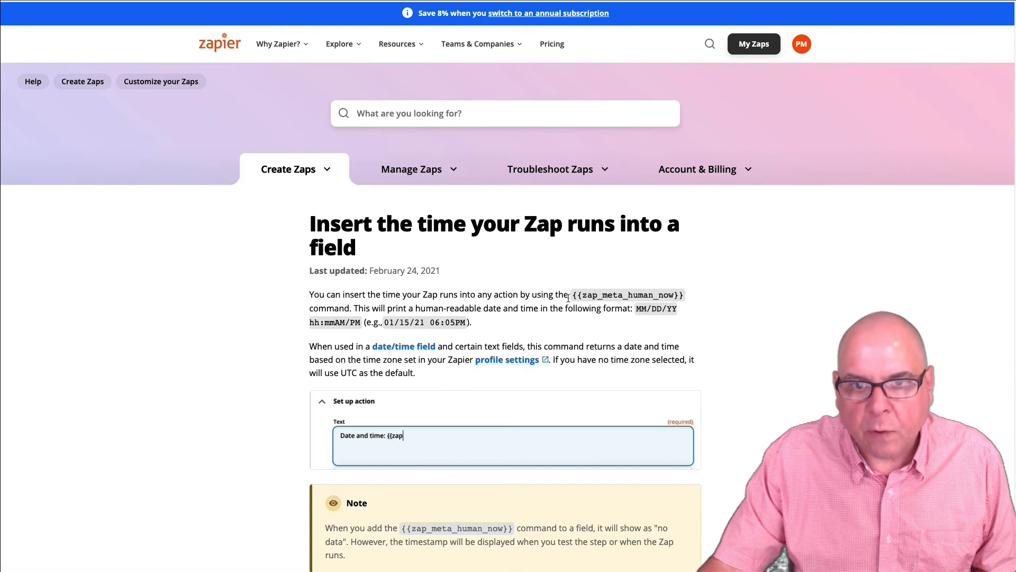
type("_meta_hu")
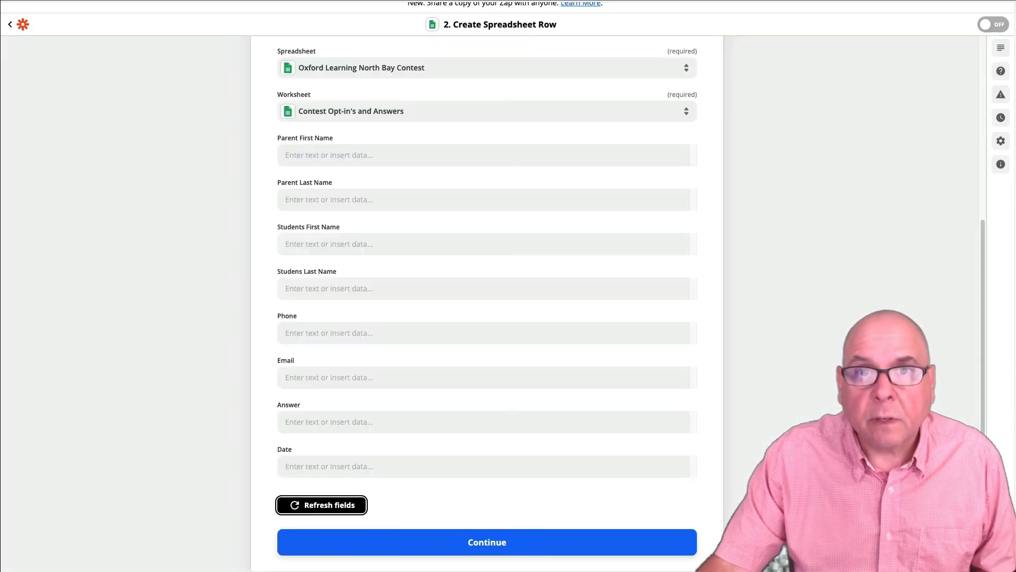
Map the Date field and the webhook's parent first and last names into the row fields.
left_click(486, 466)
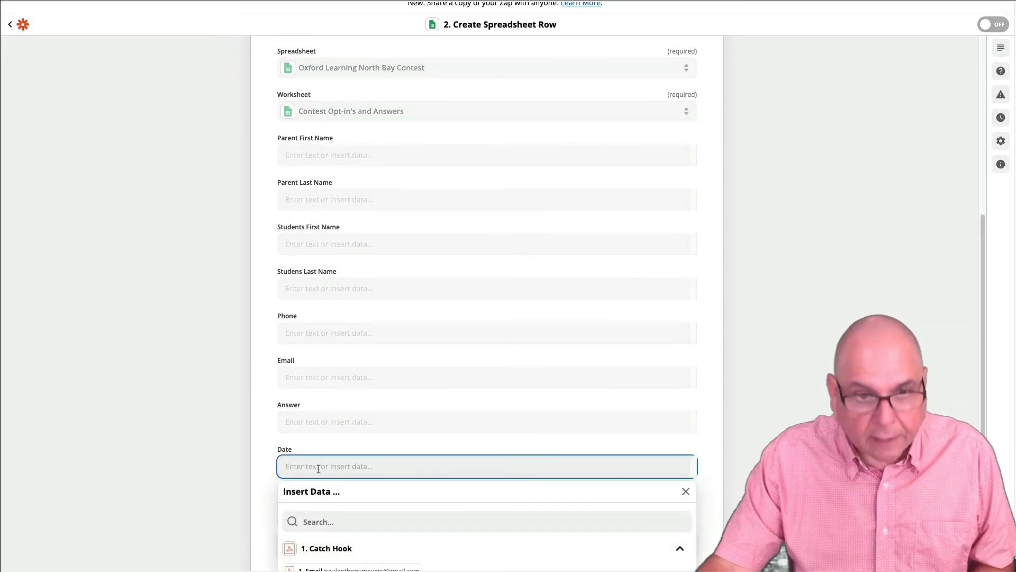
left_click(486, 154)
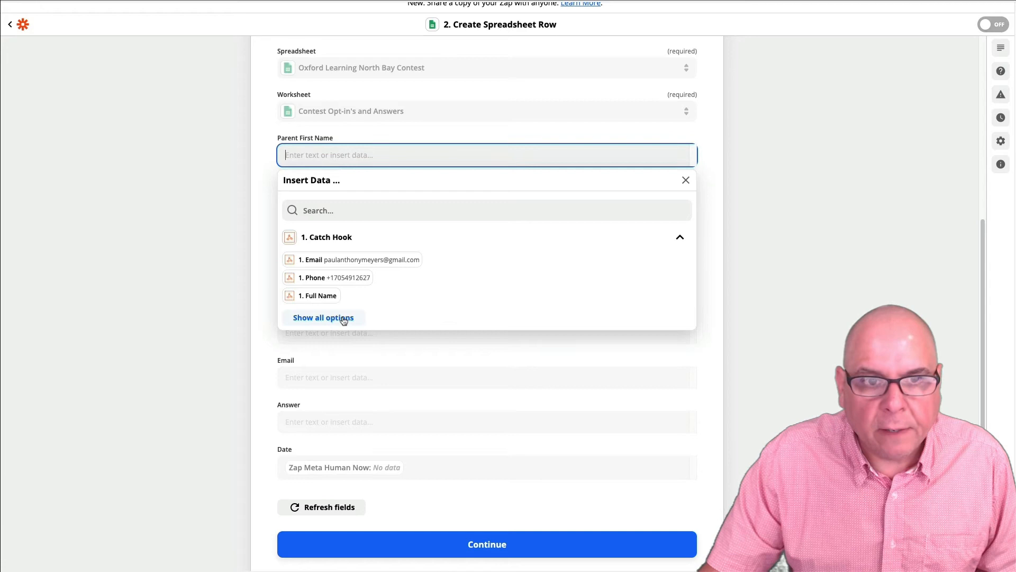
left_click(323, 317)
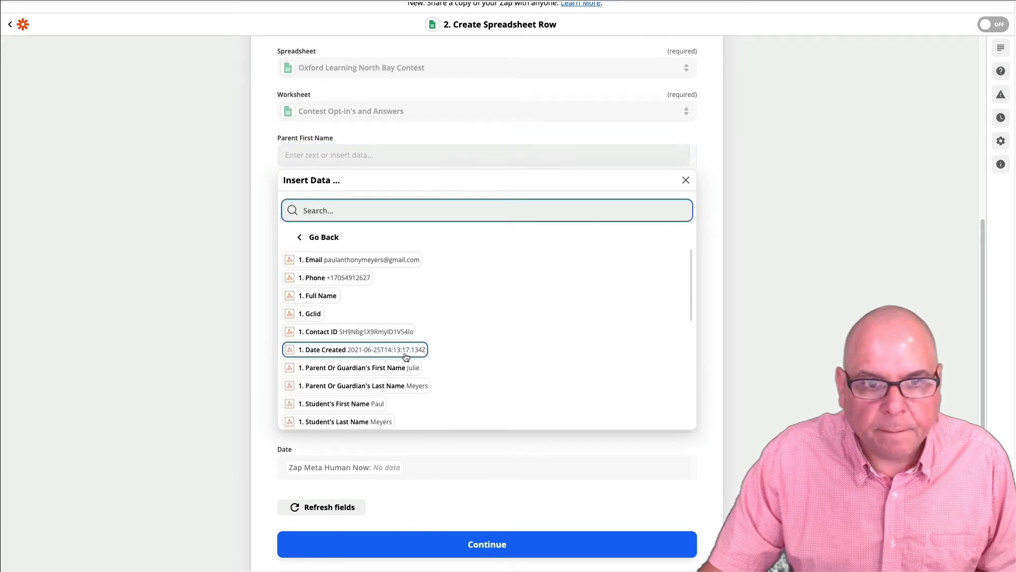
mouse_move(401, 368)
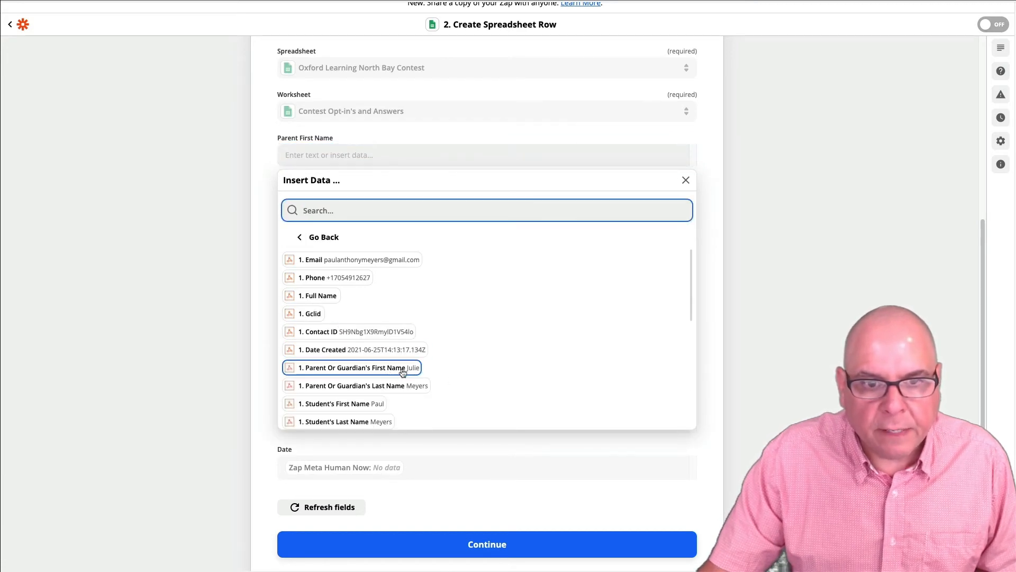
left_click(353, 368)
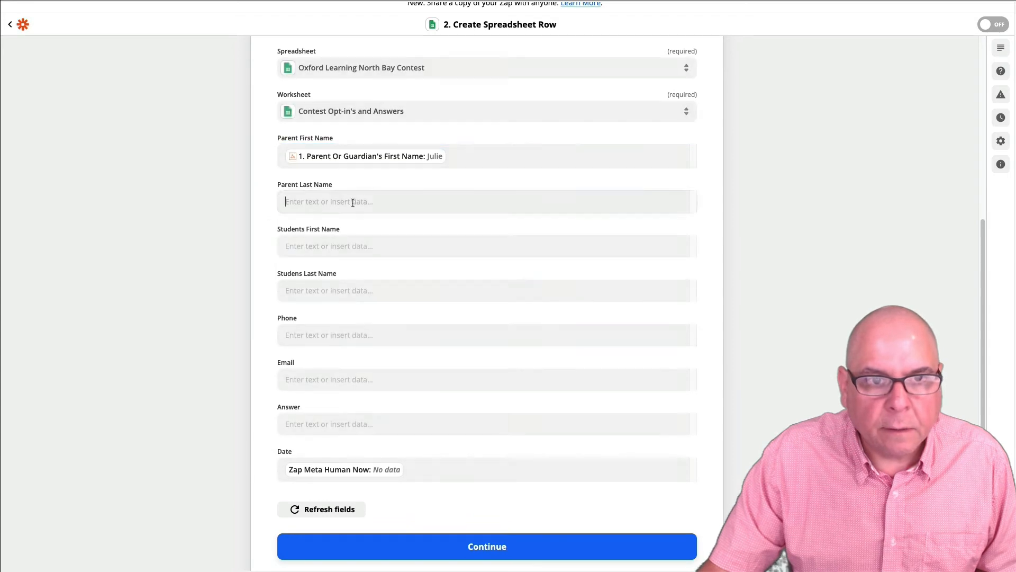
left_click(487, 202)
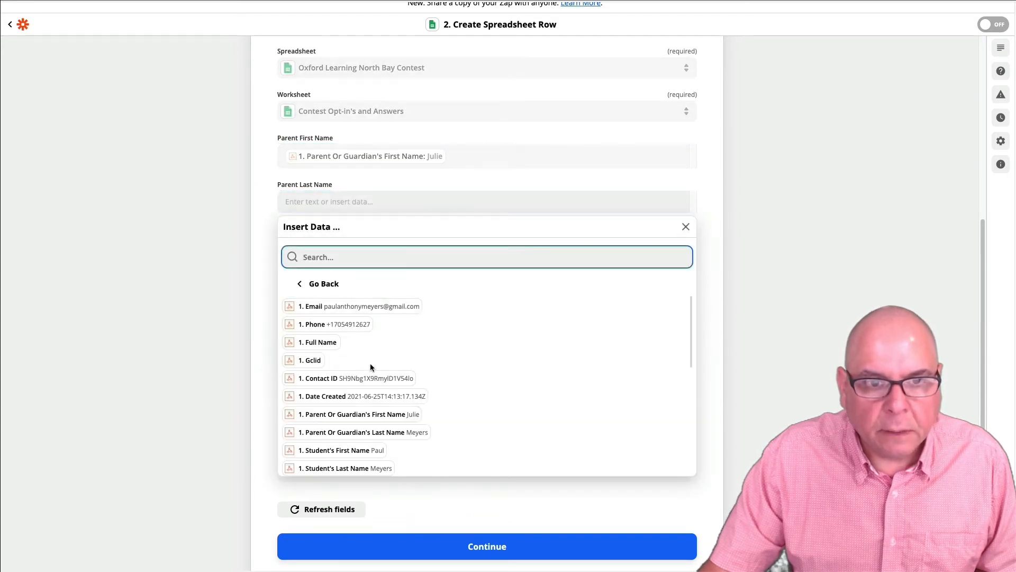
left_click(362, 431)
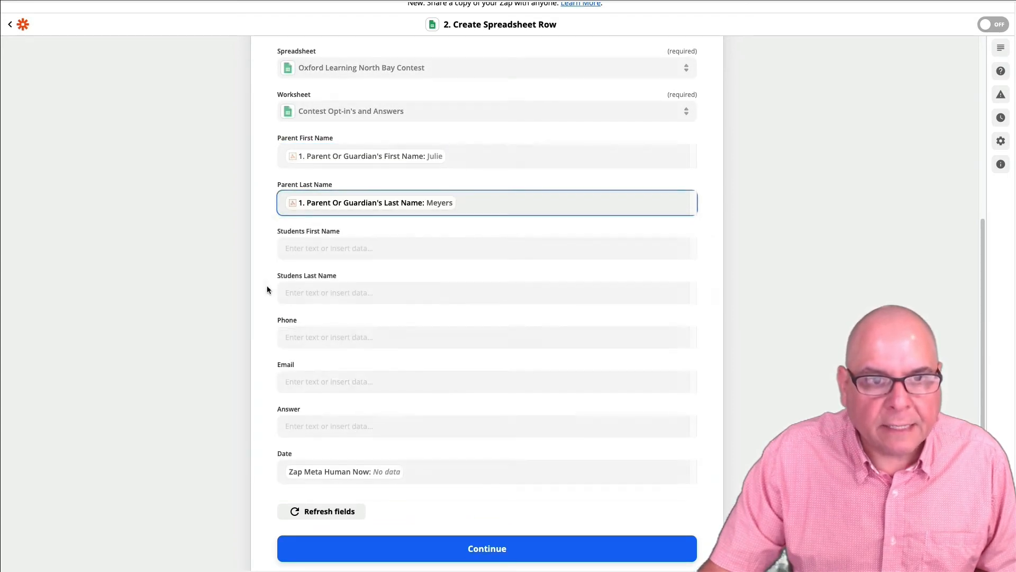
Map the webhook's student first and last names into the Students name columns.
left_click(487, 247)
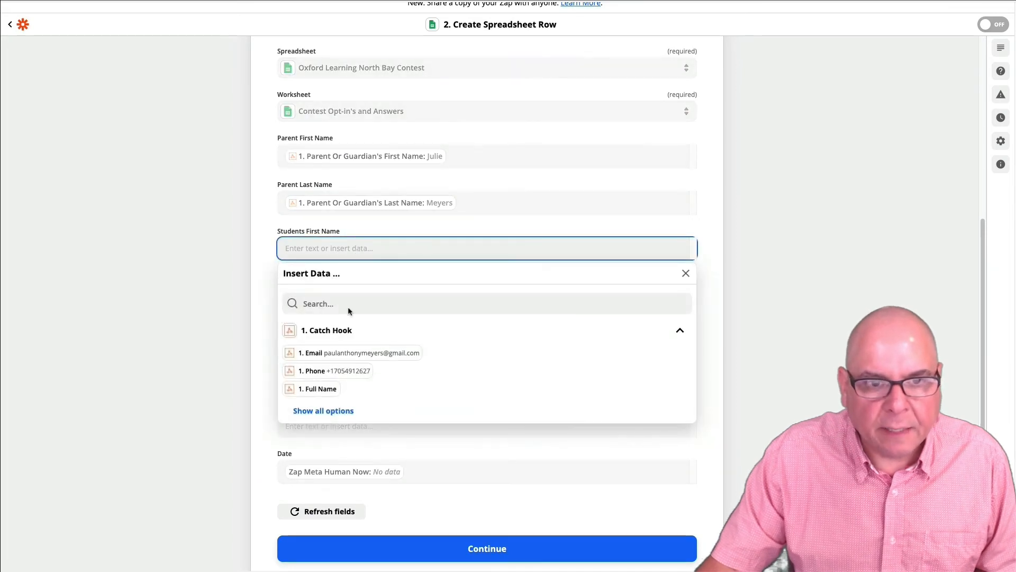
left_click(323, 410)
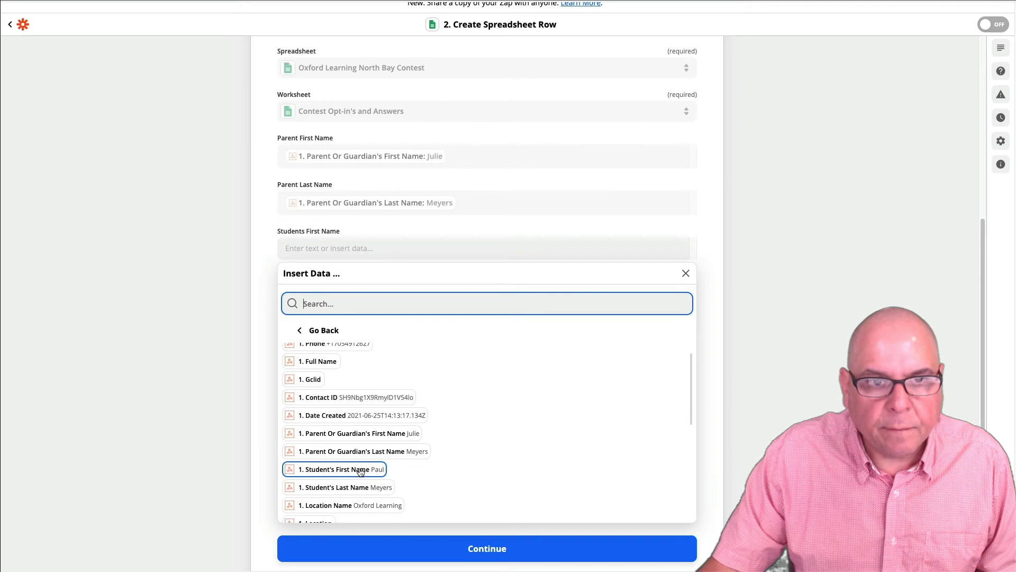
left_click(334, 469)
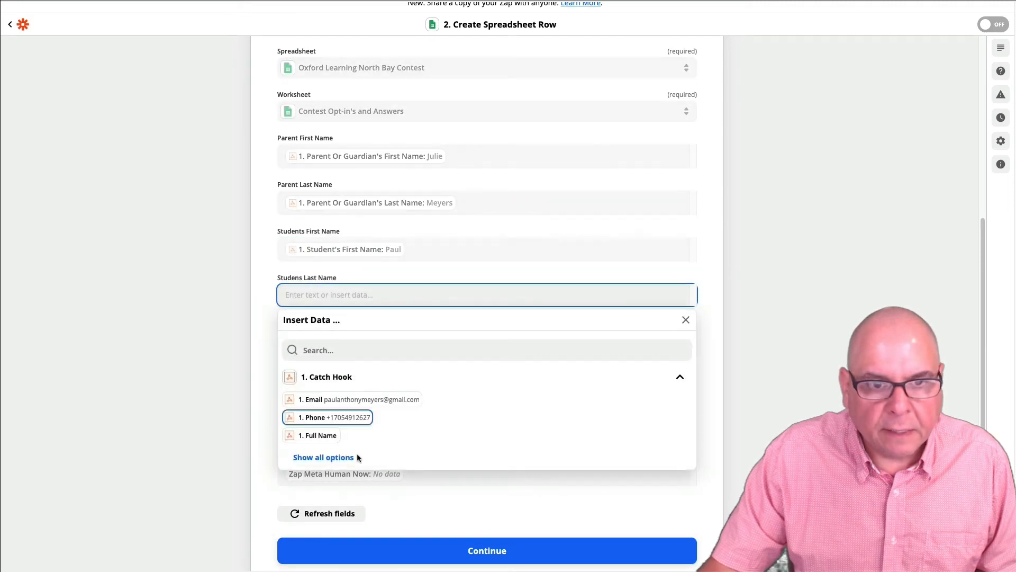
left_click(323, 457)
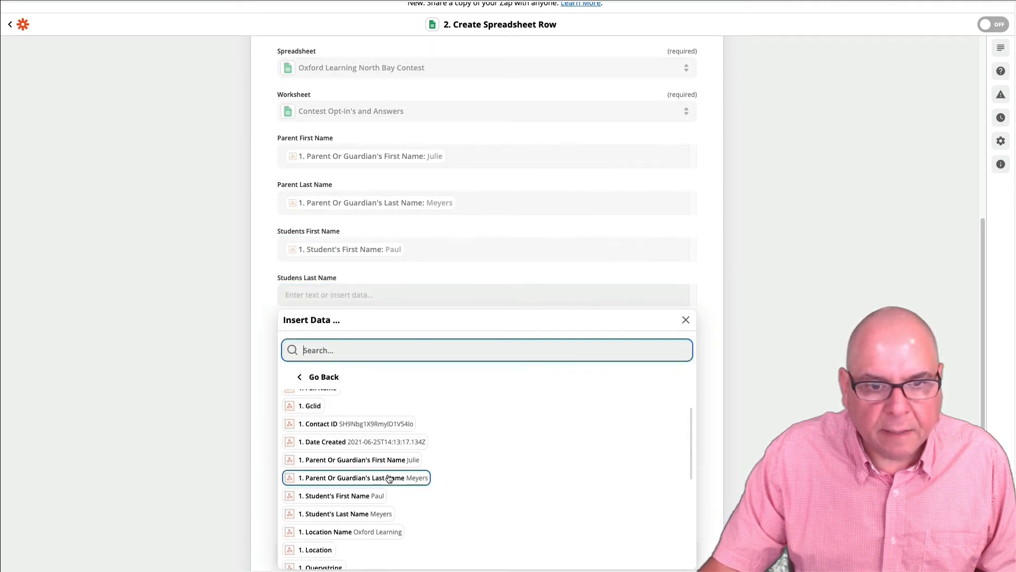
left_click(345, 514)
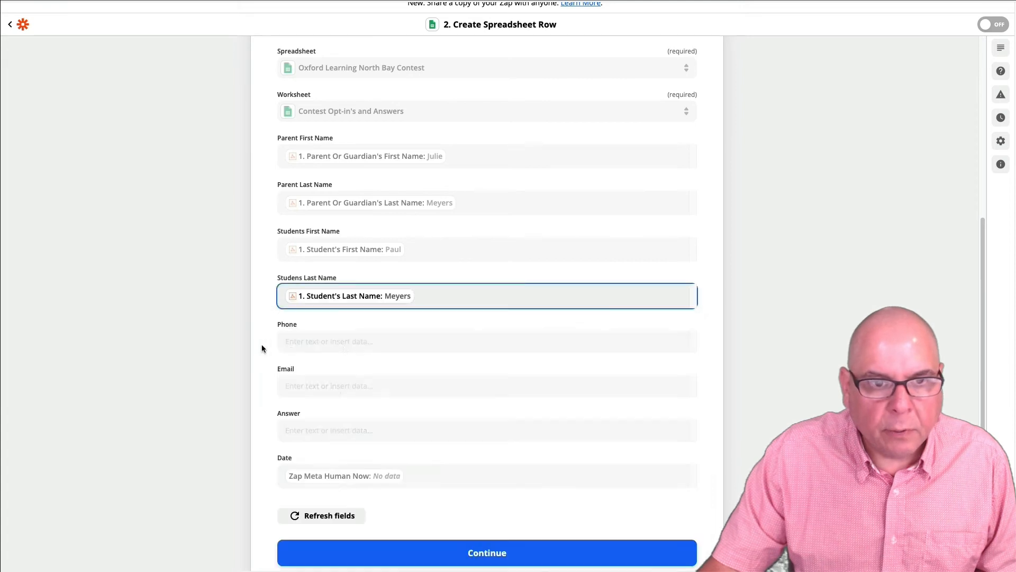
Map the webhook phone, email and contest answer into the Phone, Email and Answer columns.
left_click(486, 341)
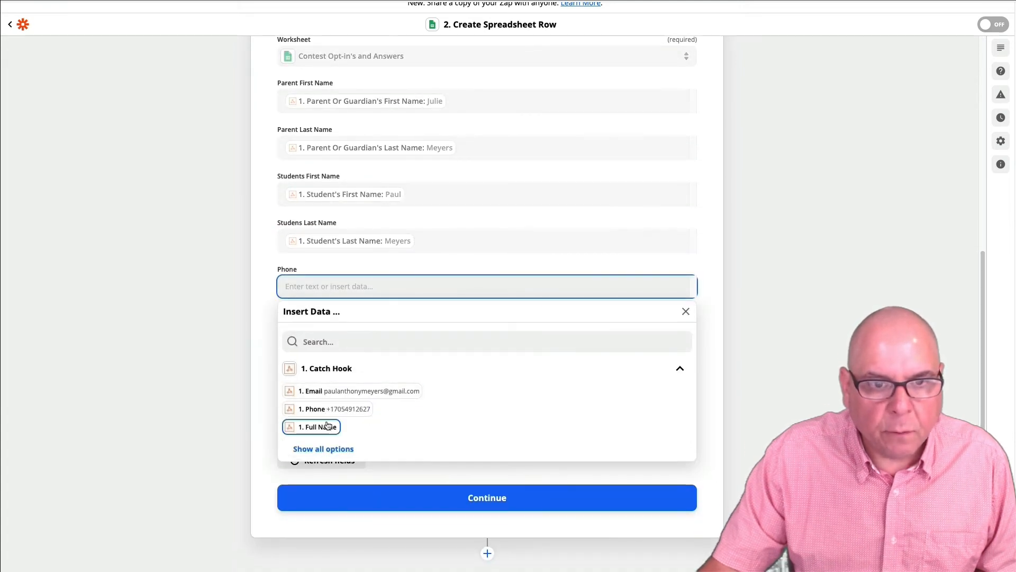
left_click(327, 408)
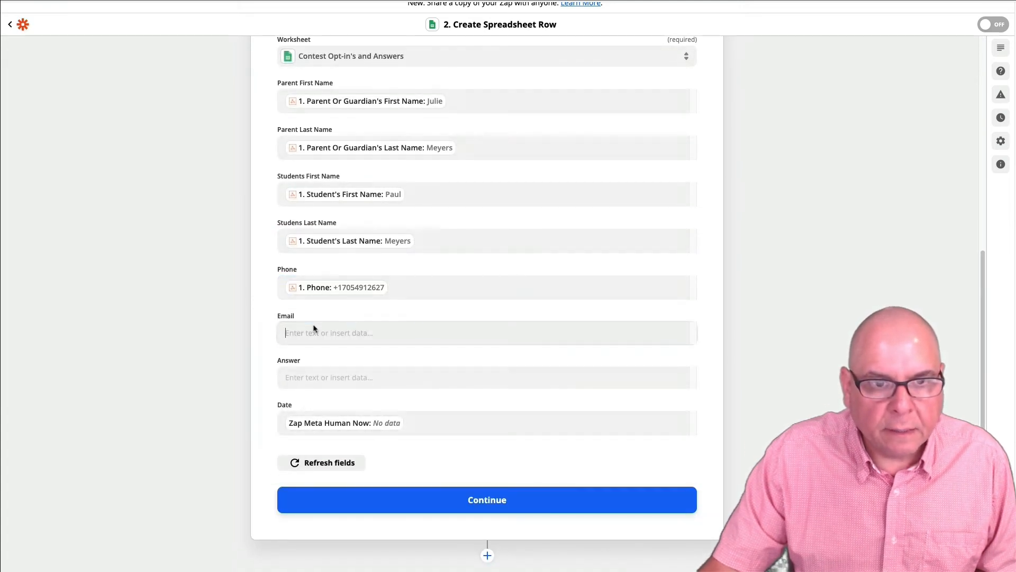
left_click(486, 332)
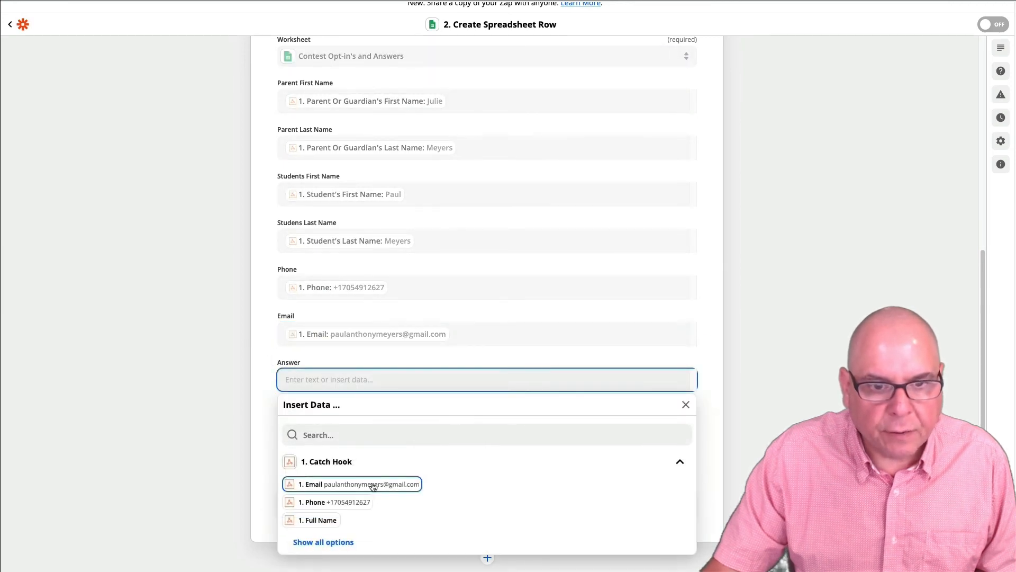
left_click(323, 541)
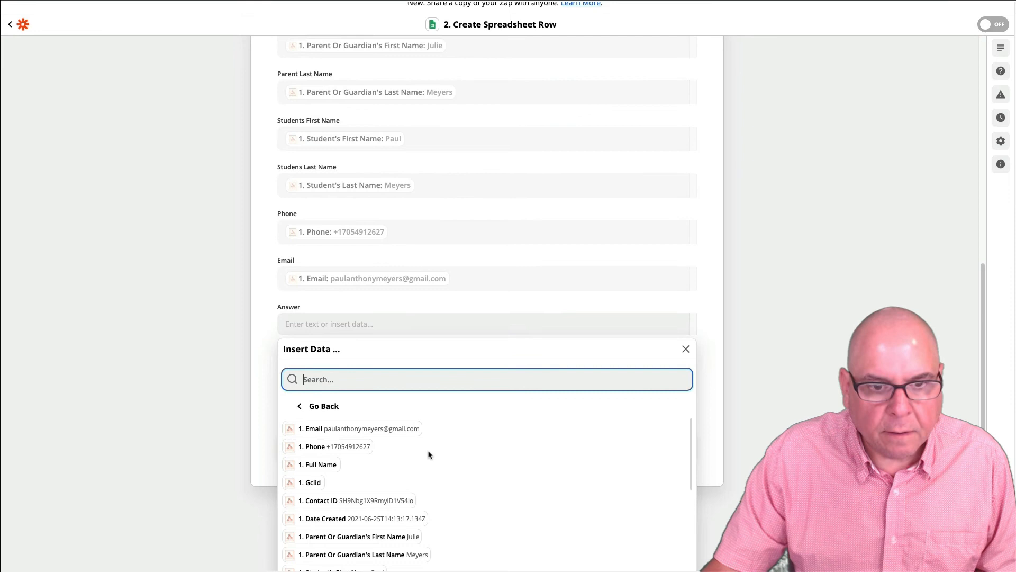
scroll("down", 3)
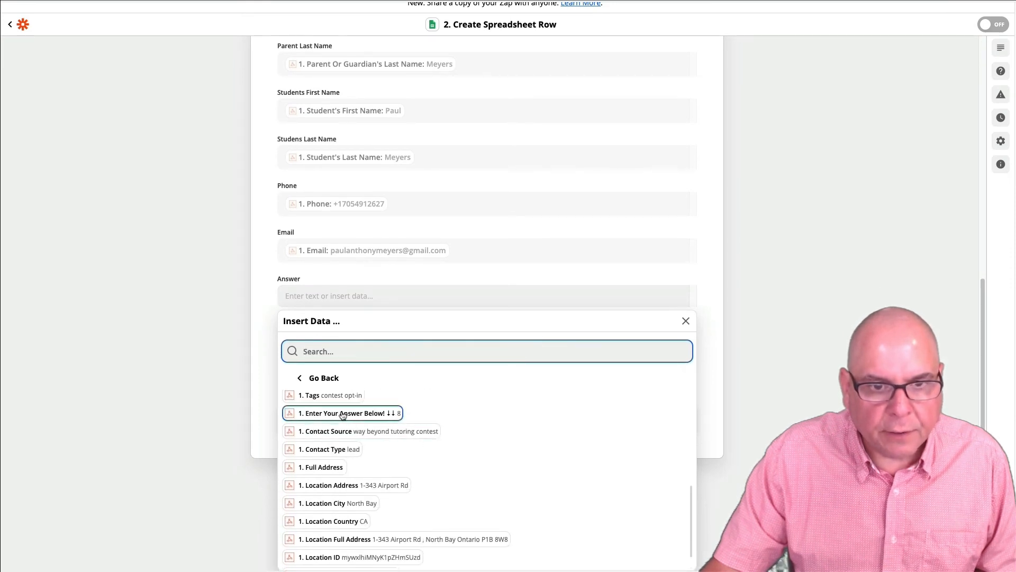
left_click(341, 412)
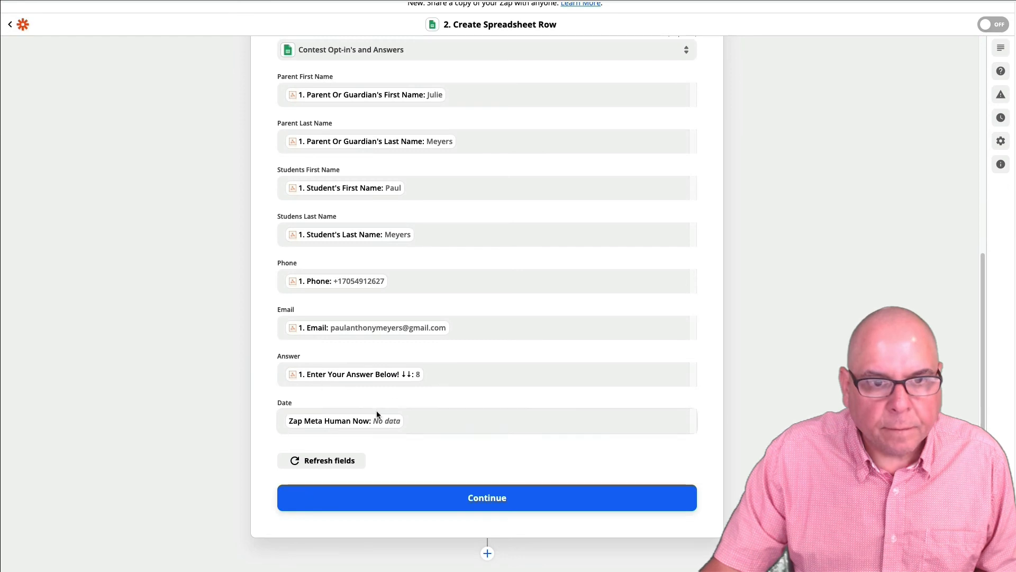
scroll("up", 3)
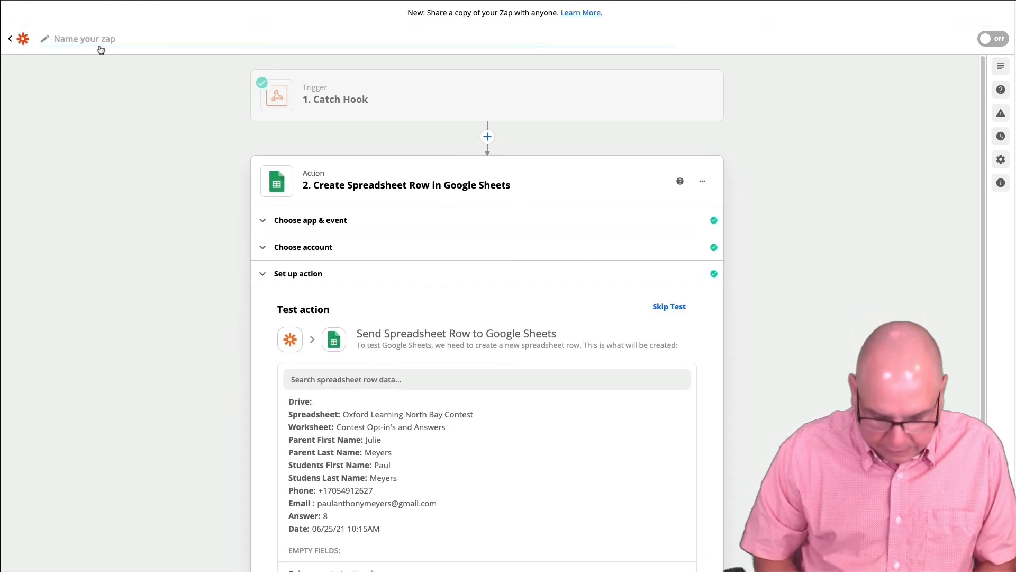
Type 'Webhook to Google Sheet' as the Zap's name.
type("W")
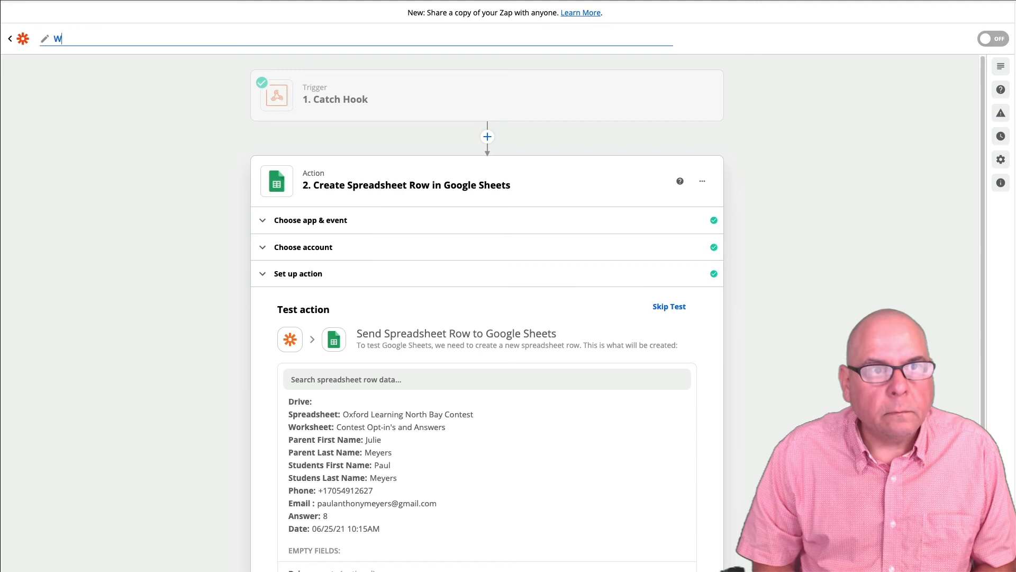
type("ebhook to")
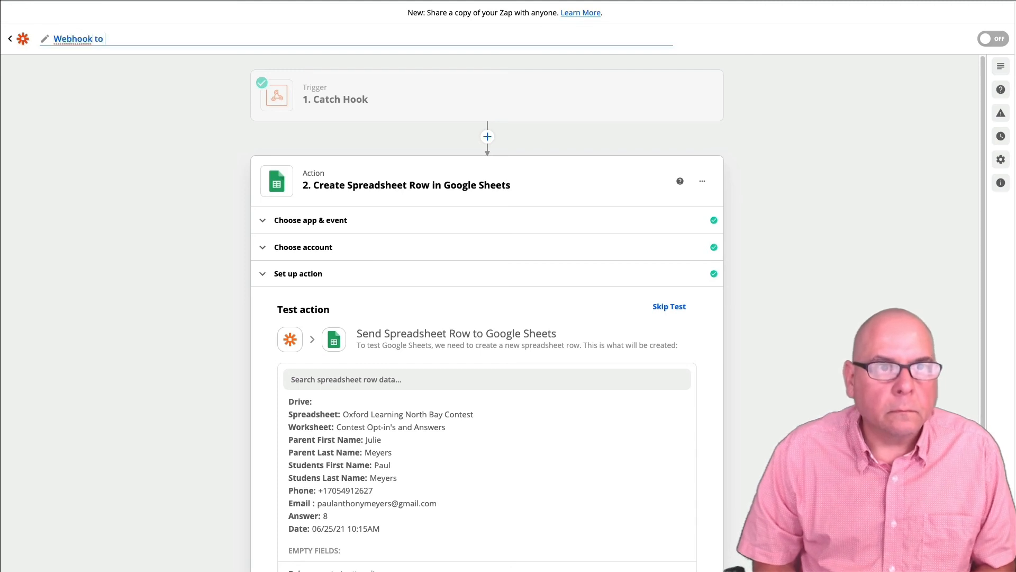
type("Google Sheet")
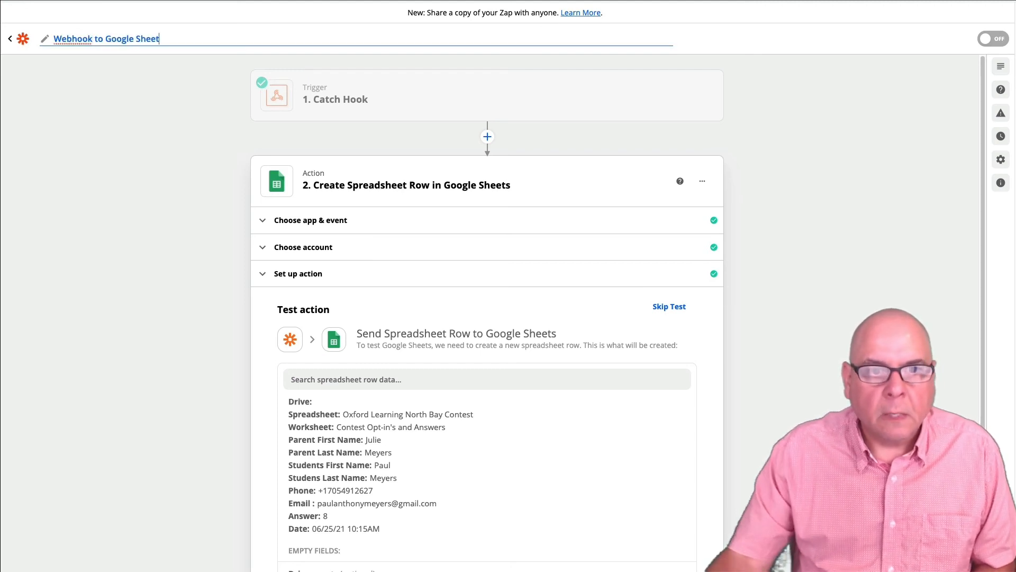
scroll("down", 3)
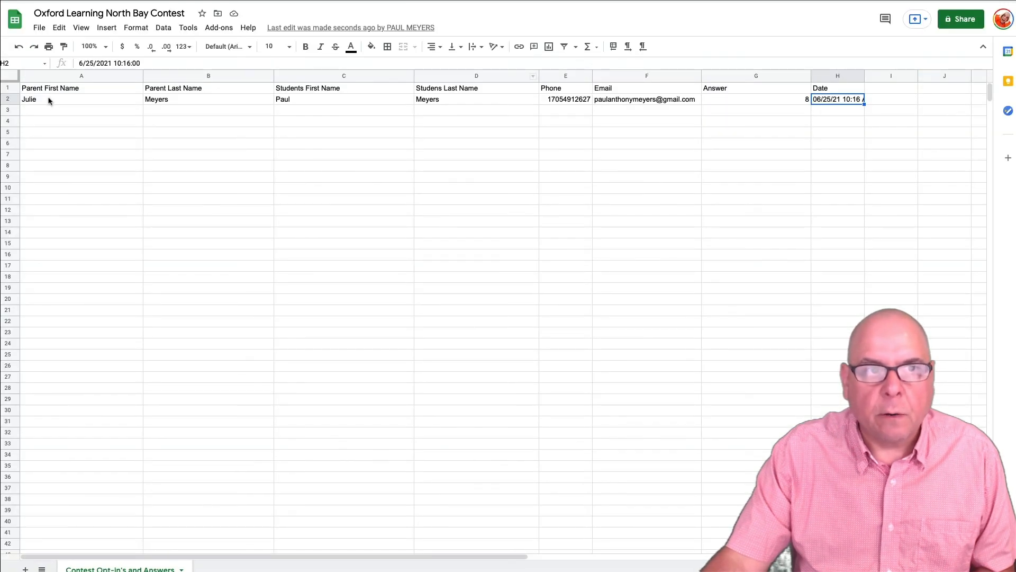
mouse_move(301, 112)
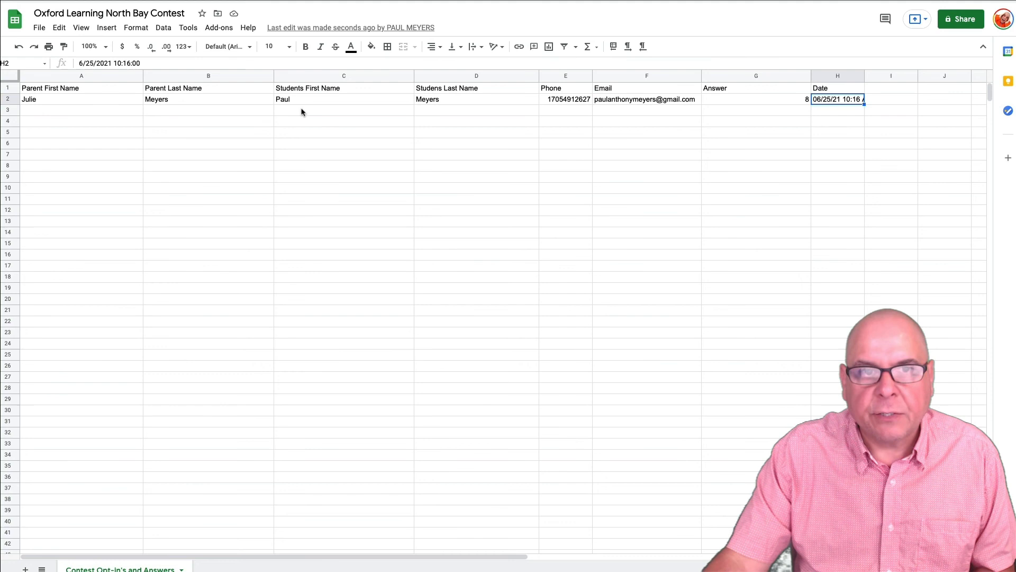
mouse_move(599, 112)
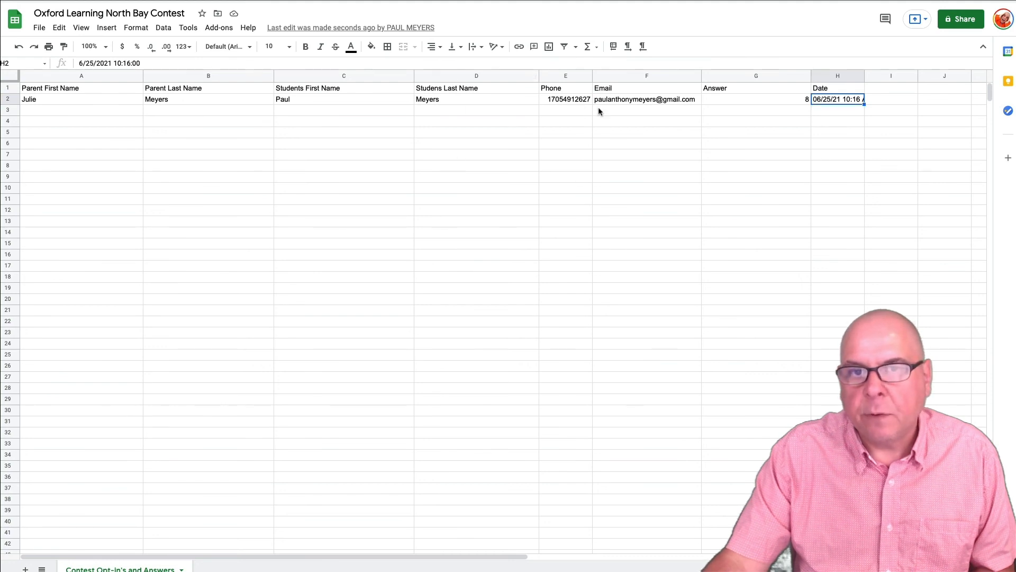
left_click(755, 99)
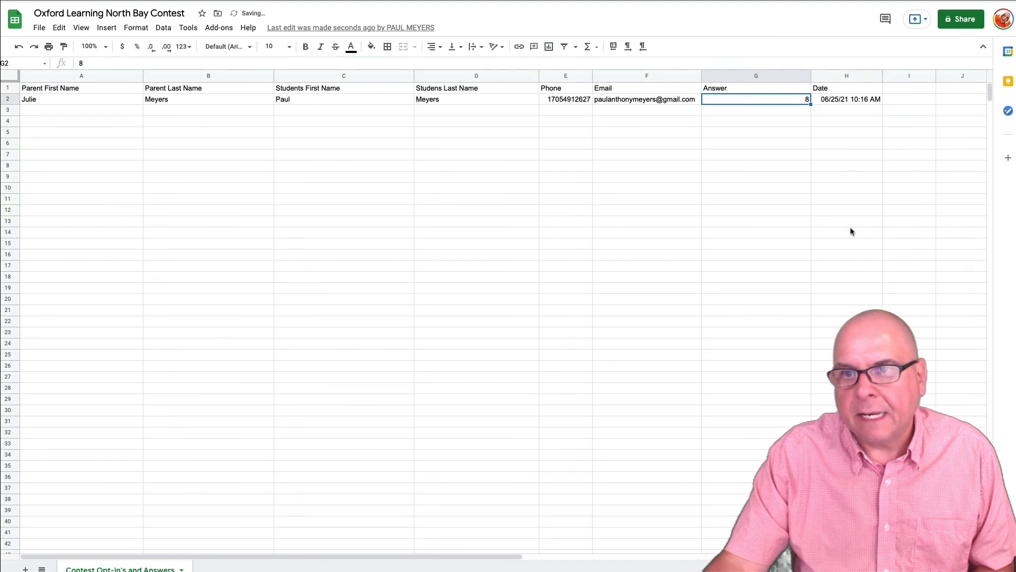
mouse_move(584, 93)
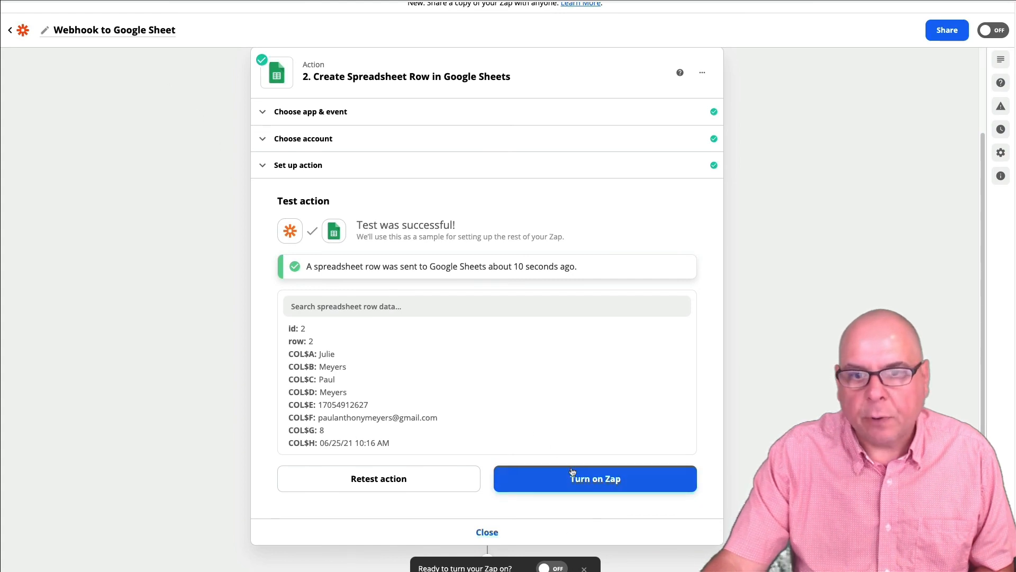
Turn on the Webhook to Google Sheet Zap so its toggle shows ON.
left_click(594, 479)
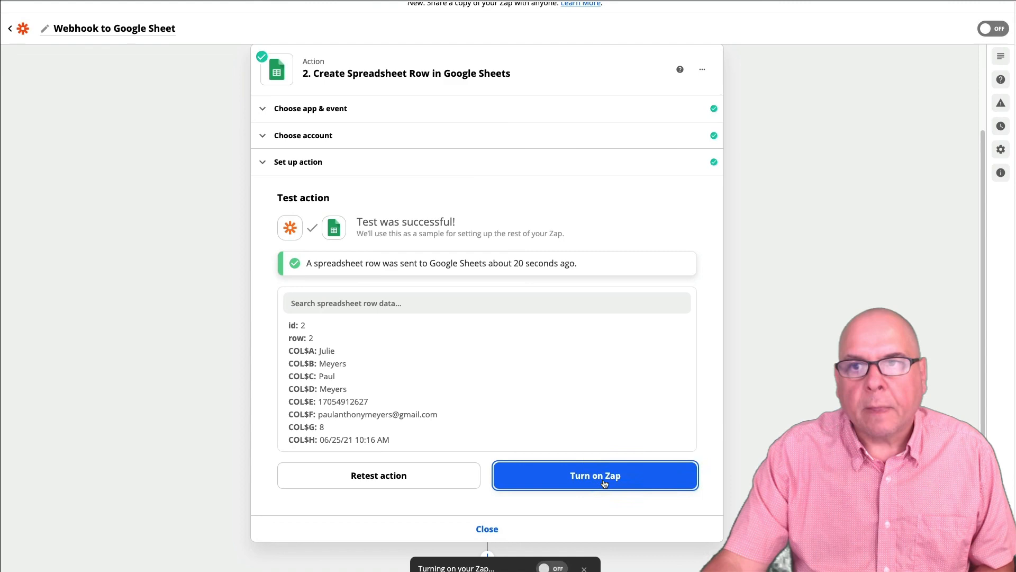
left_click(594, 475)
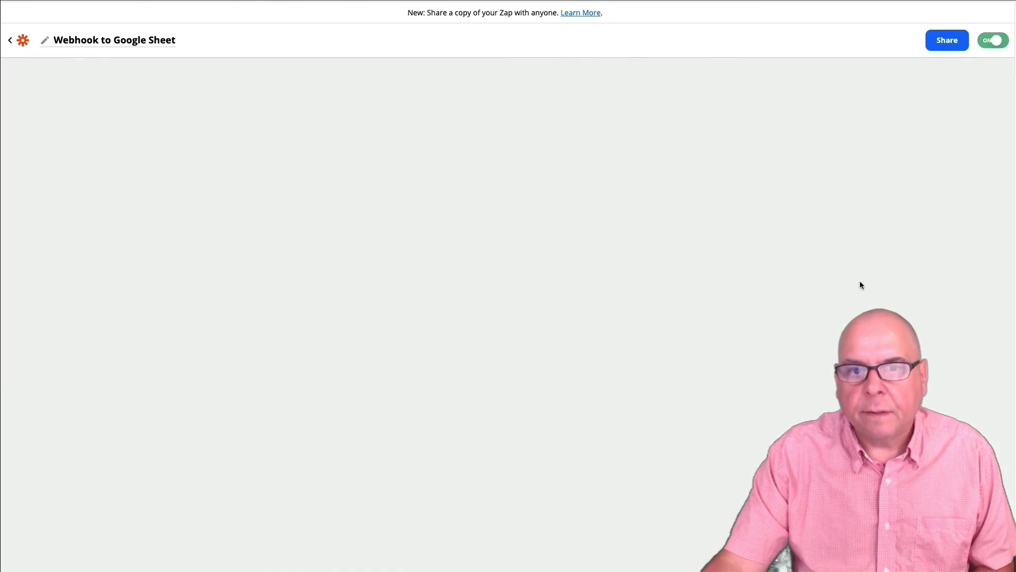
left_click(992, 40)
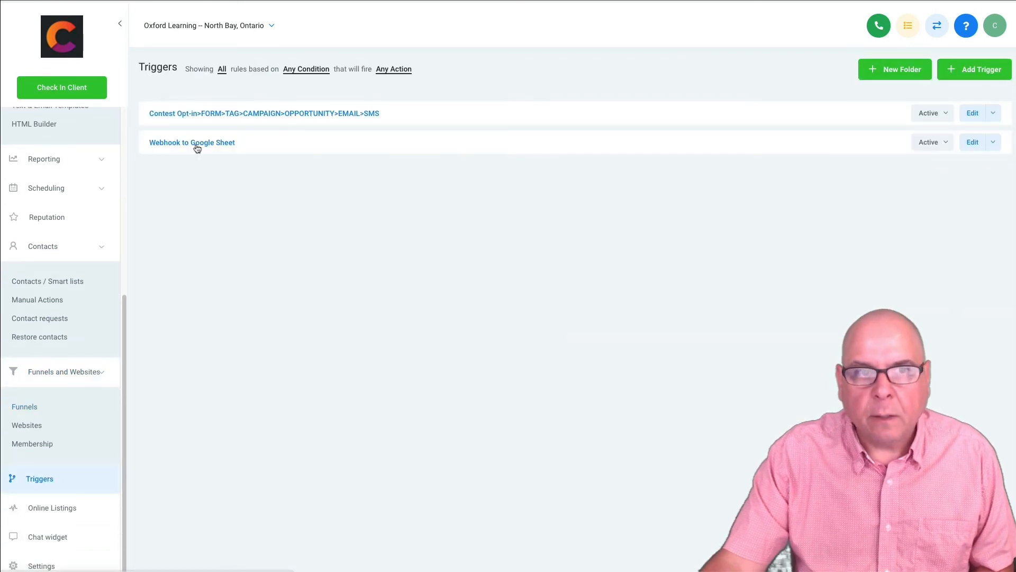
Open the 'Webhook to Google Sheet' trigger from the GoHighLevel Triggers list.
left_click(192, 142)
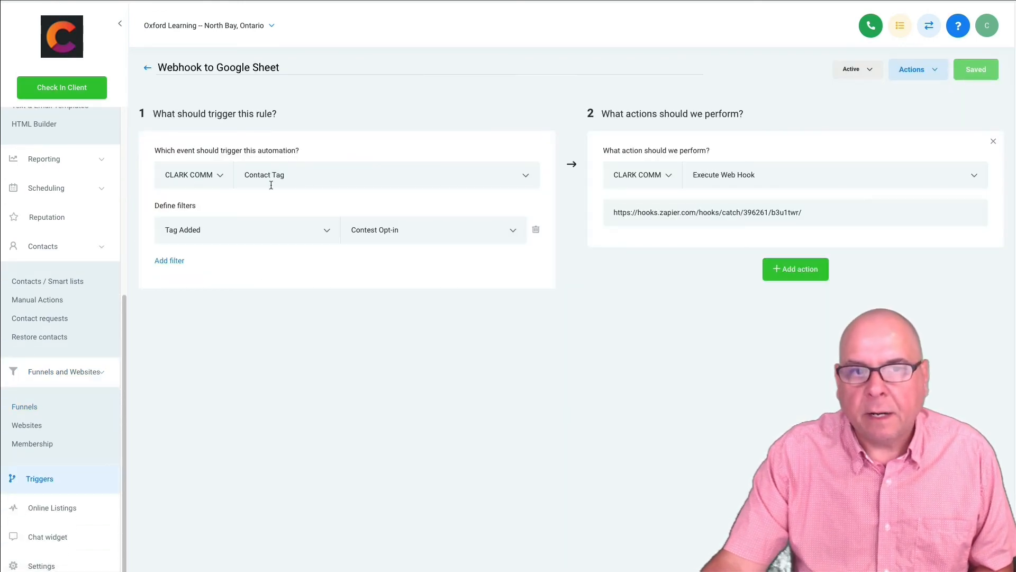